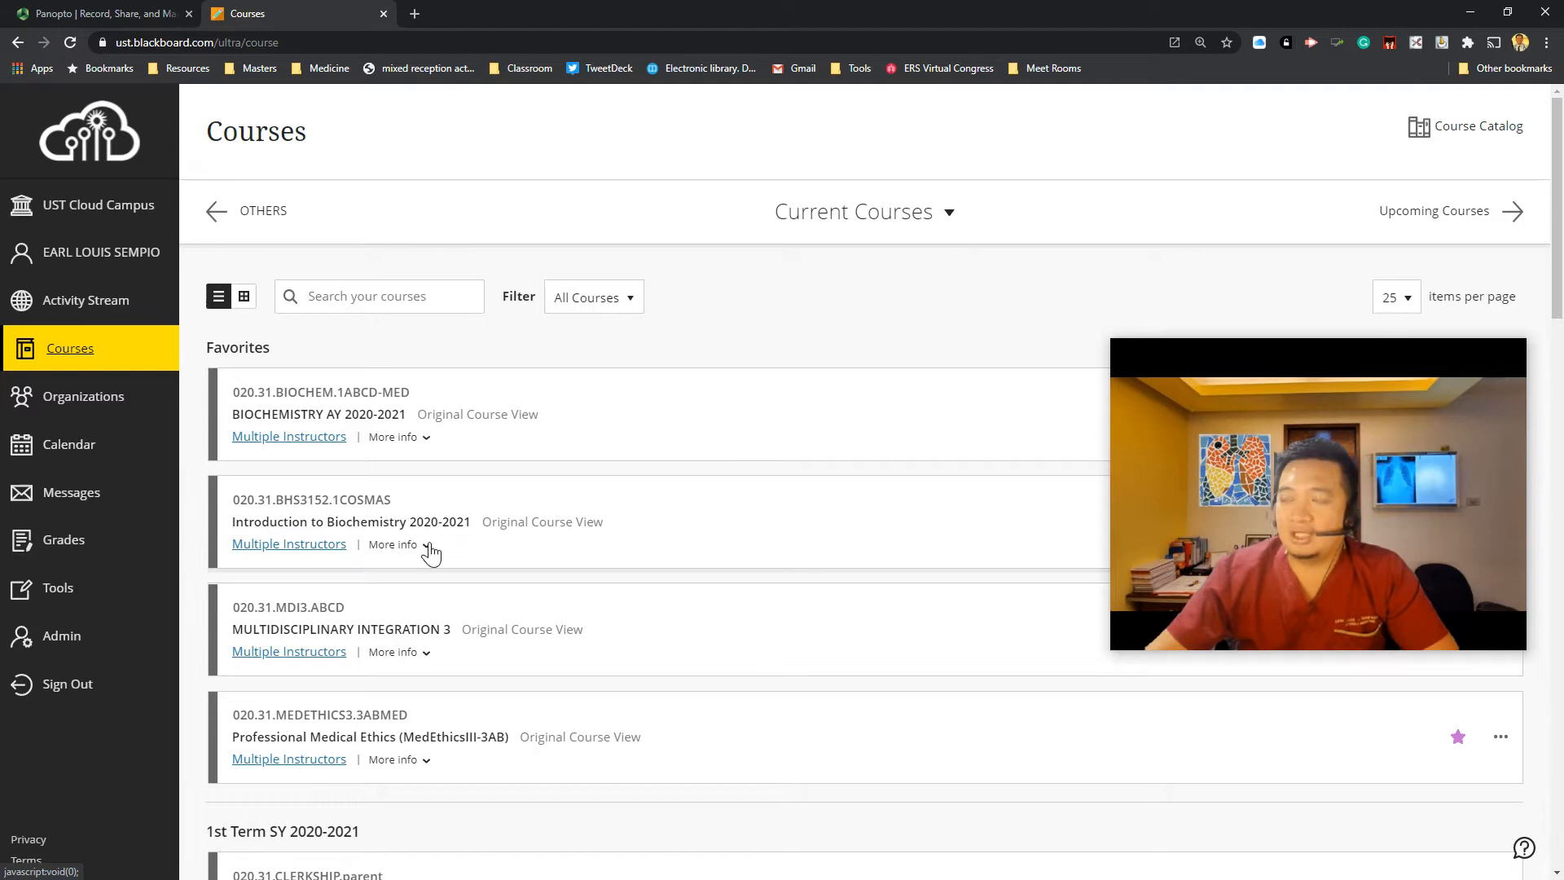
Step: Enter the Professional Medical Ethics course and scroll its Content Area to Allocation of Scarce Resources
{"action": "left_click", "coordinate": [369, 738]}
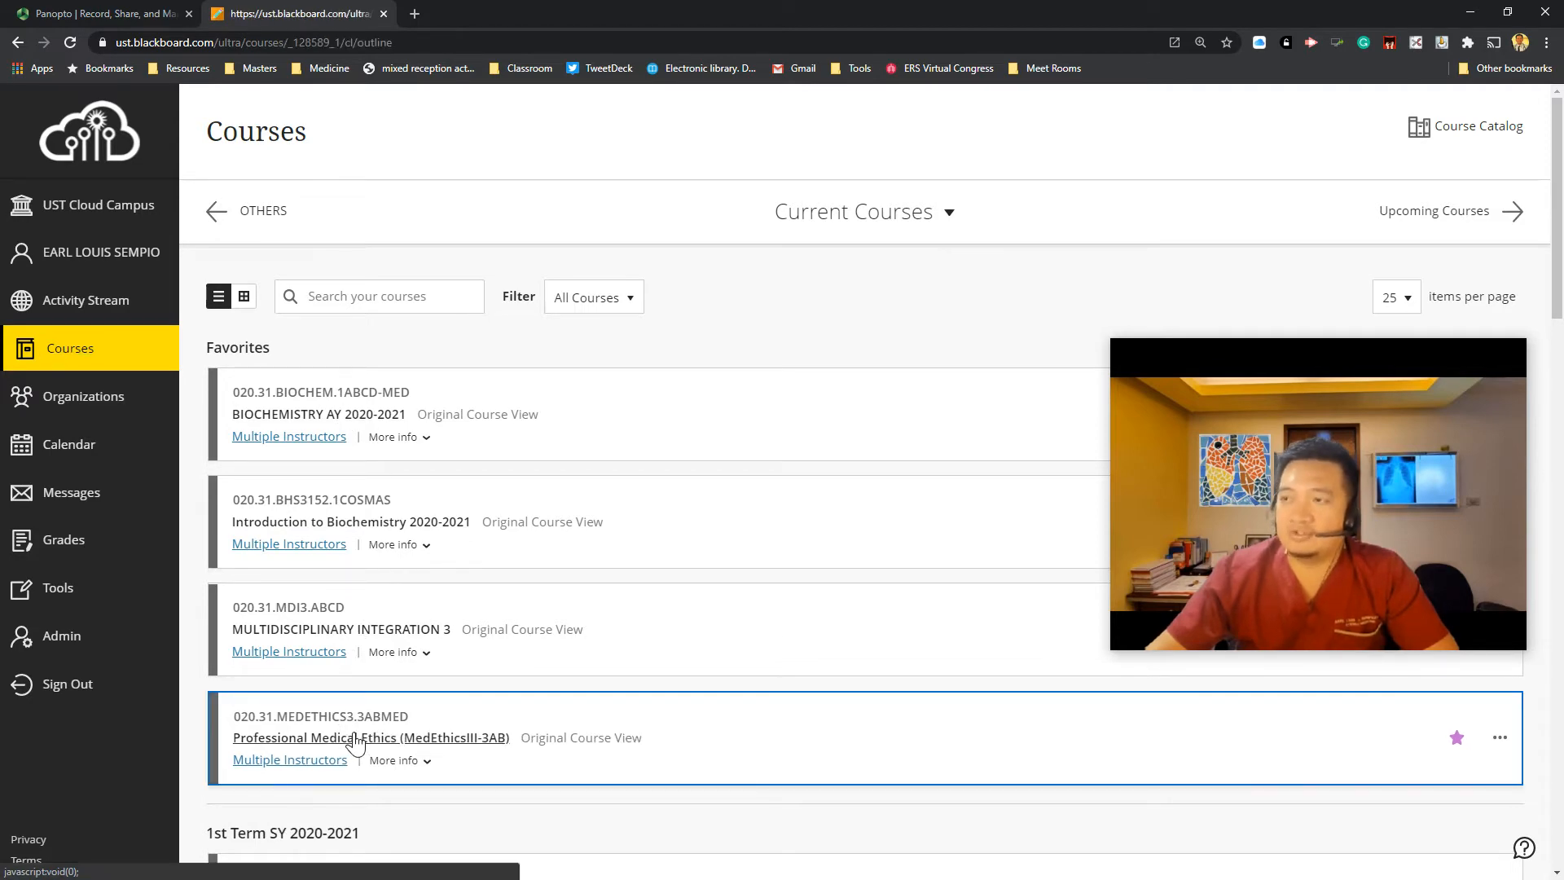
{"action": "left_click", "coordinate": [369, 737]}
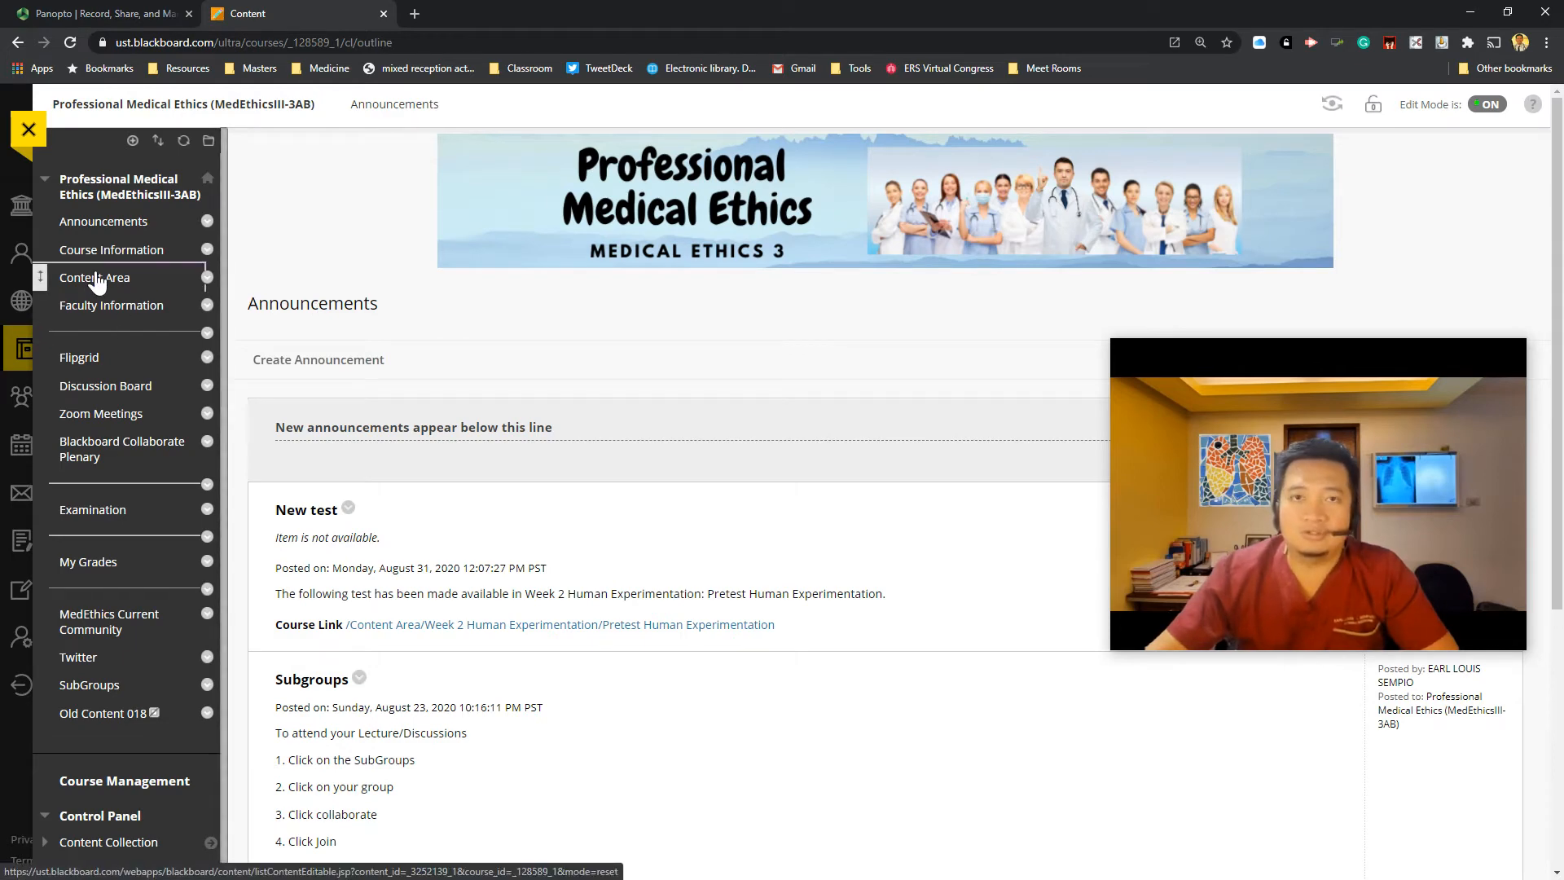
{"action": "left_click", "coordinate": [94, 277]}
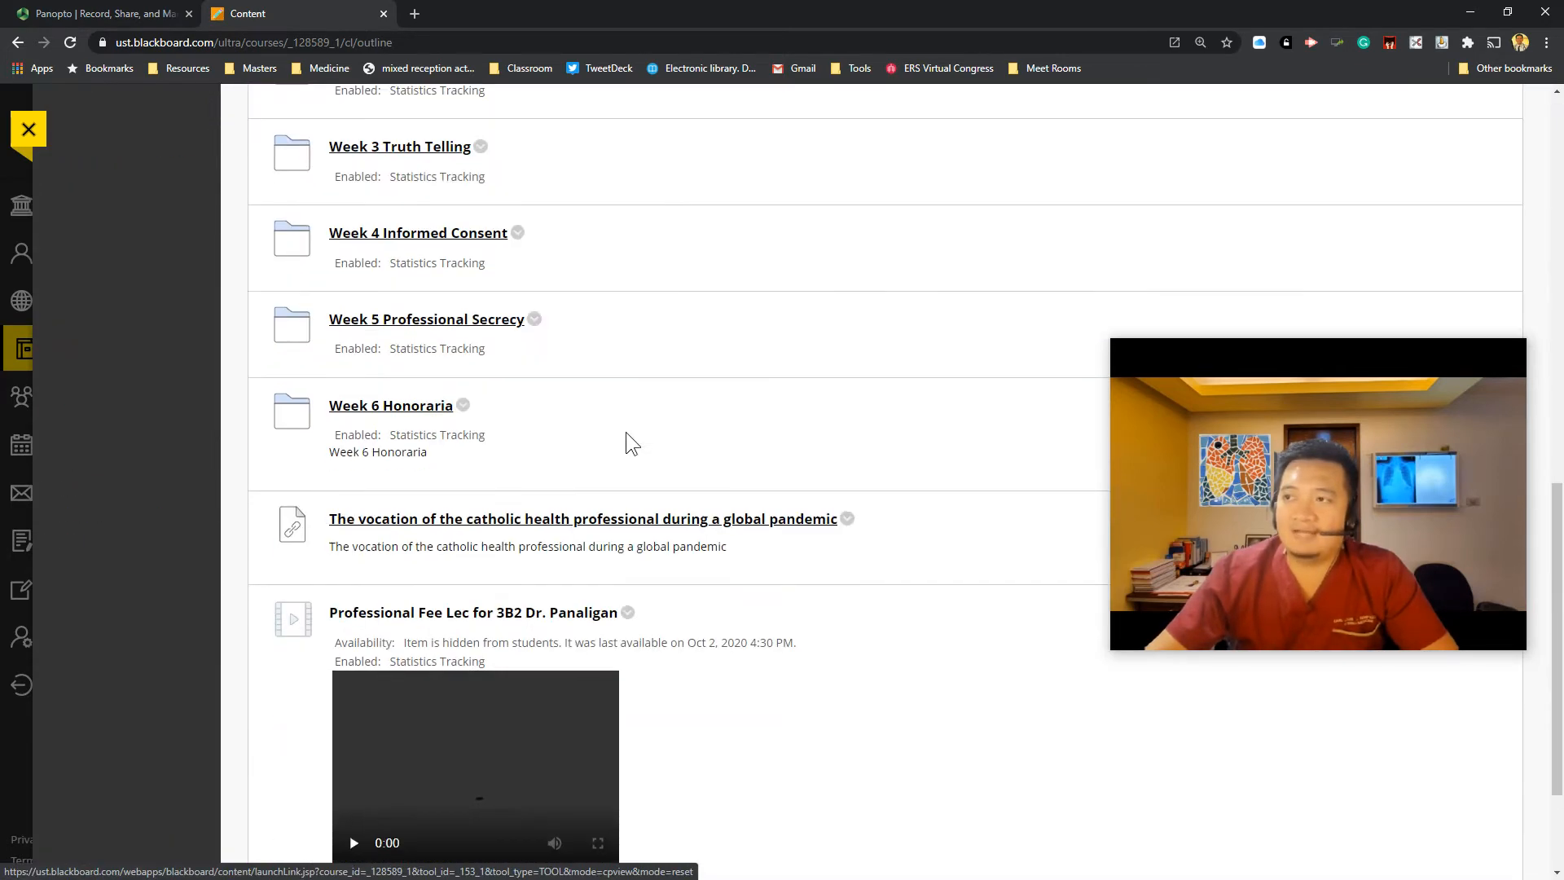
{"action": "scroll", "scroll_direction": "down", "scroll_amount": 3}
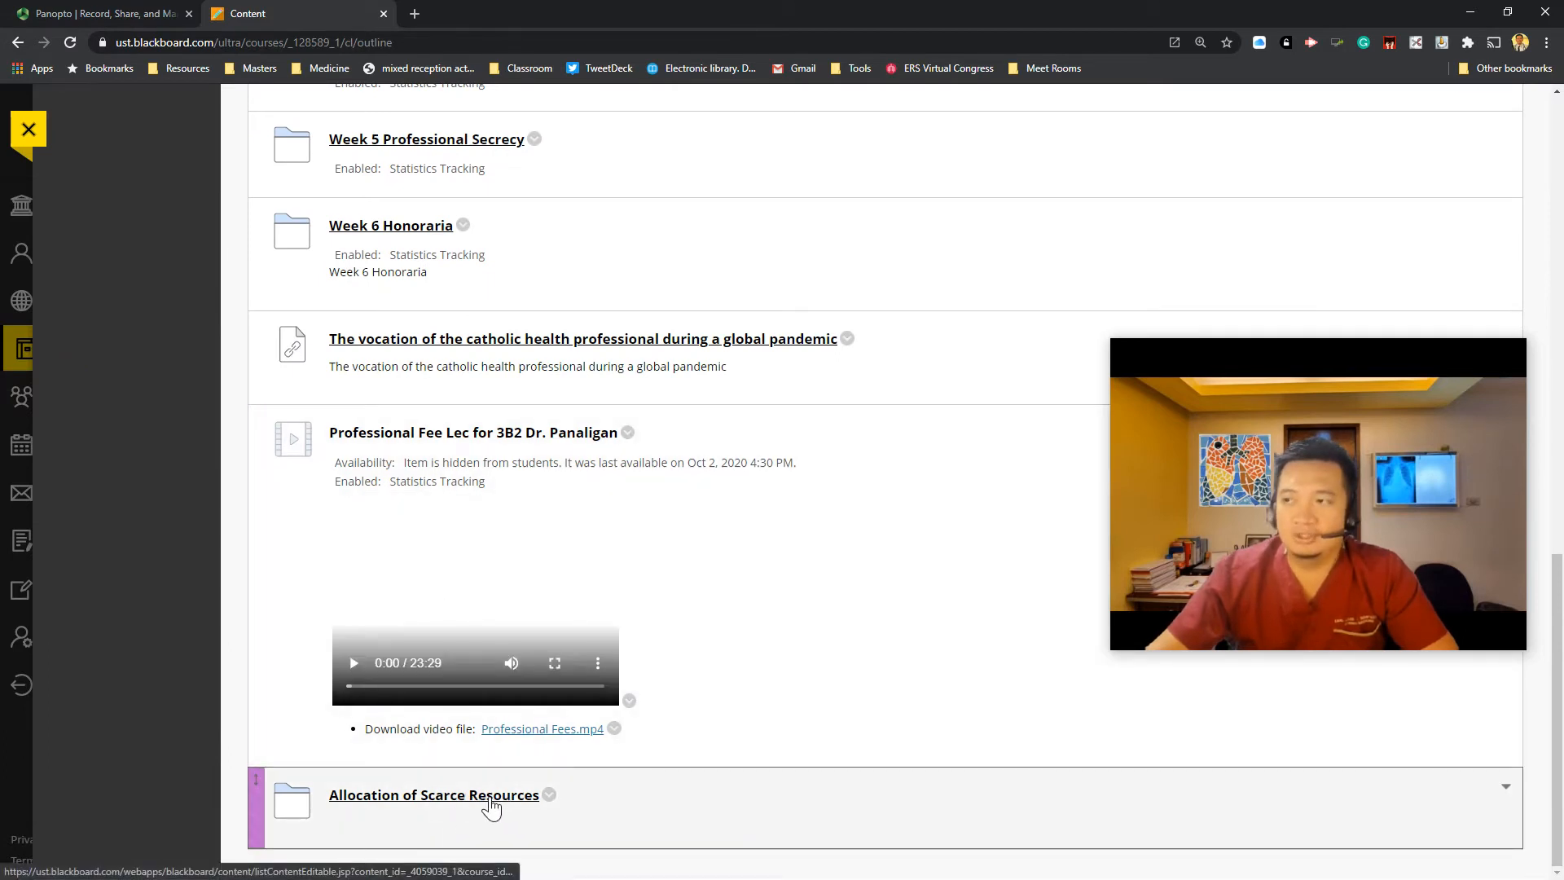
Step: Delete the Healthcare Medical Ethics 3 Townhall link inside Allocation of Scarce Resources
{"action": "left_click", "coordinate": [432, 794]}
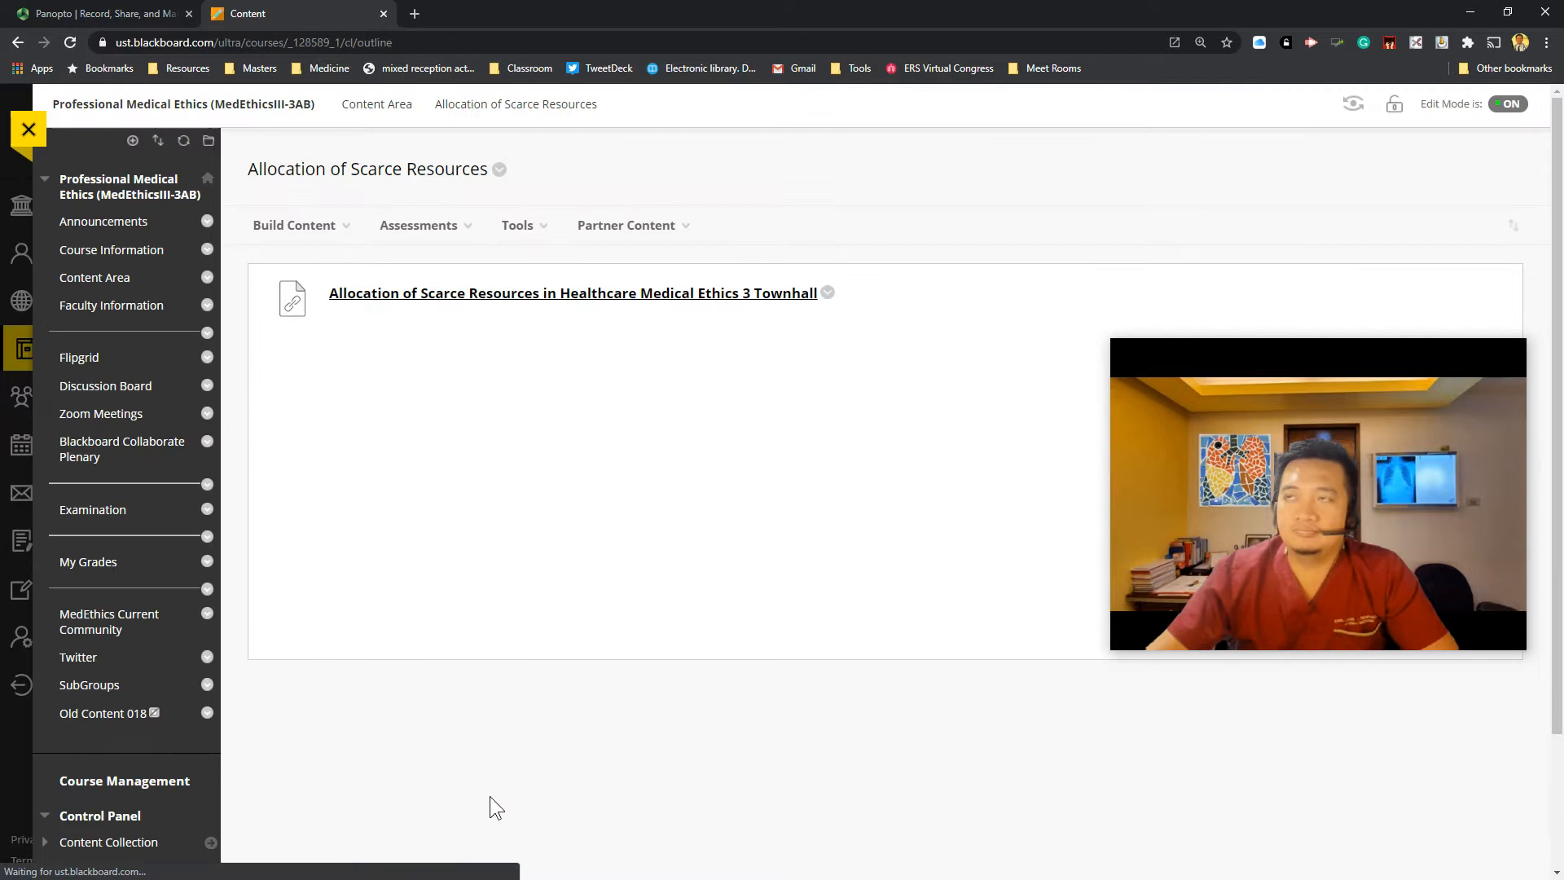
{"action": "left_click", "coordinate": [828, 297]}
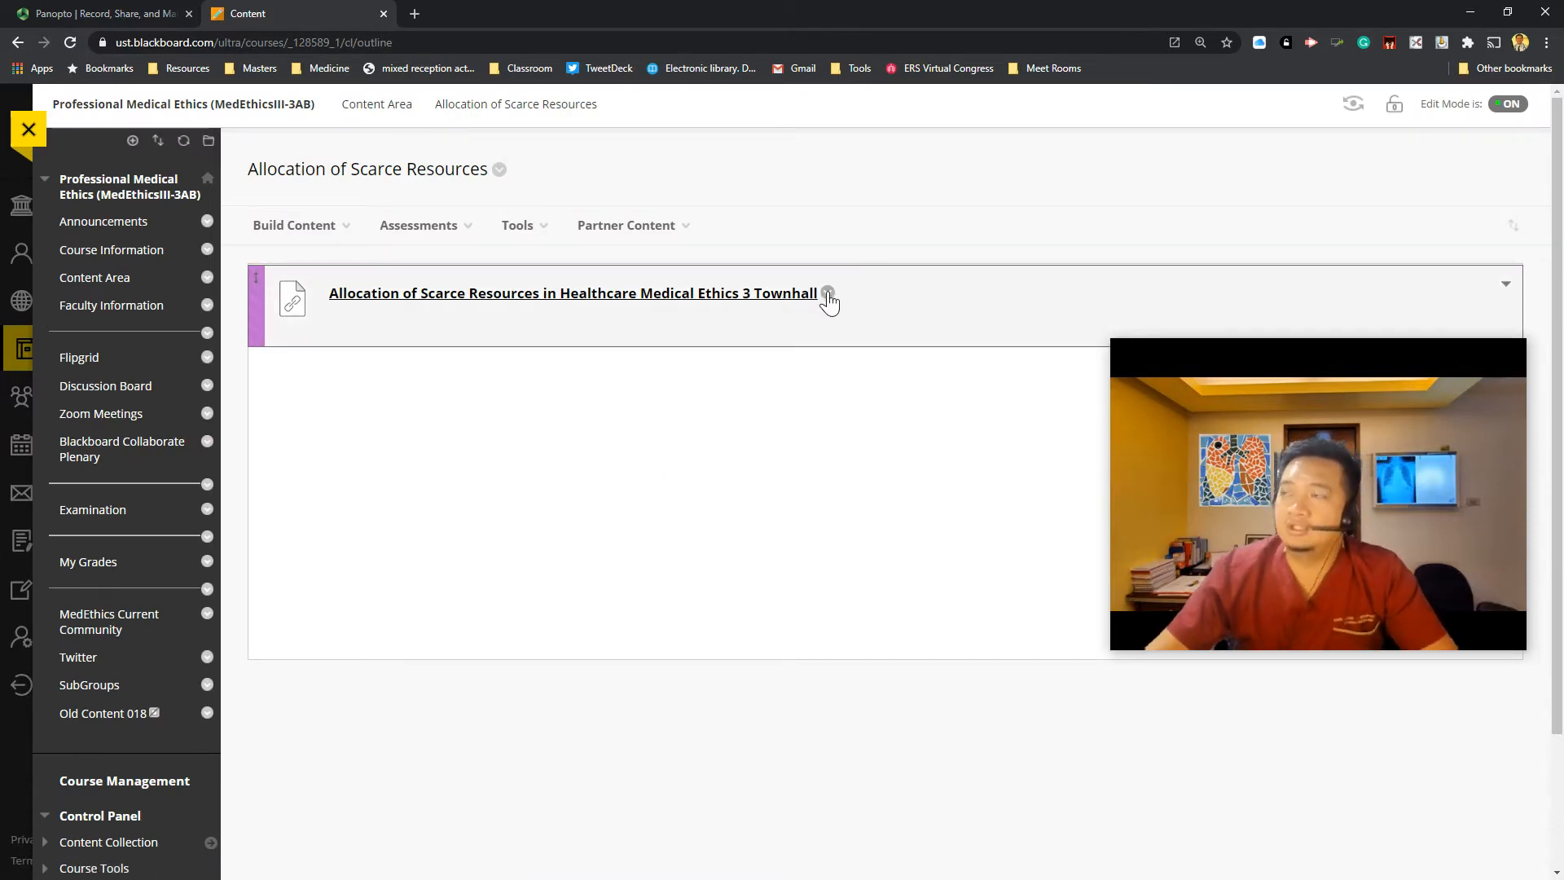
{"action": "left_click", "coordinate": [827, 292]}
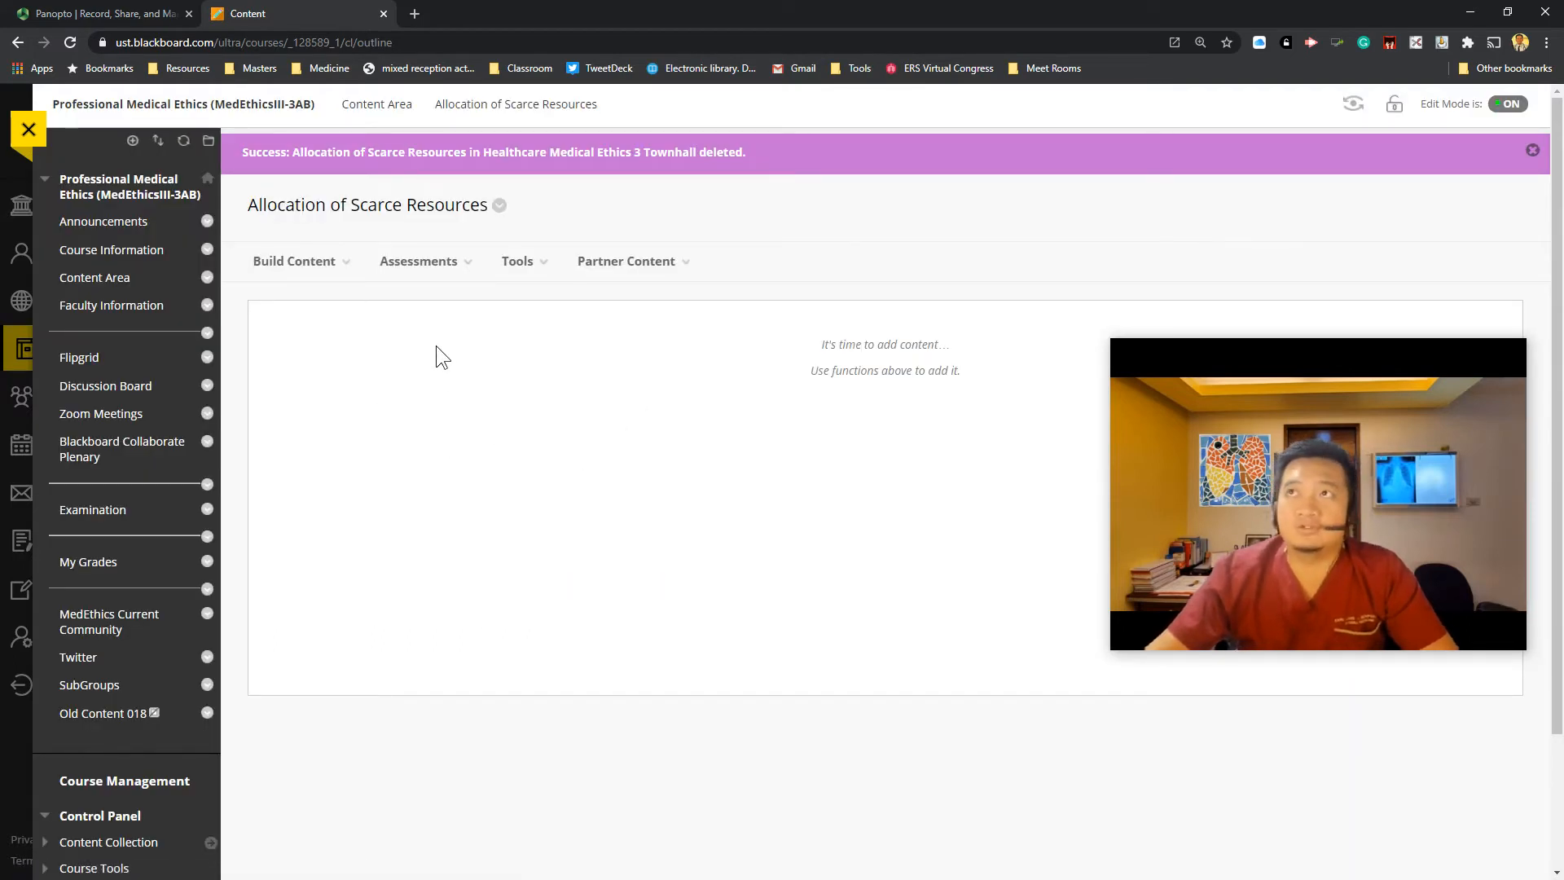
{"action": "left_click", "coordinate": [294, 260]}
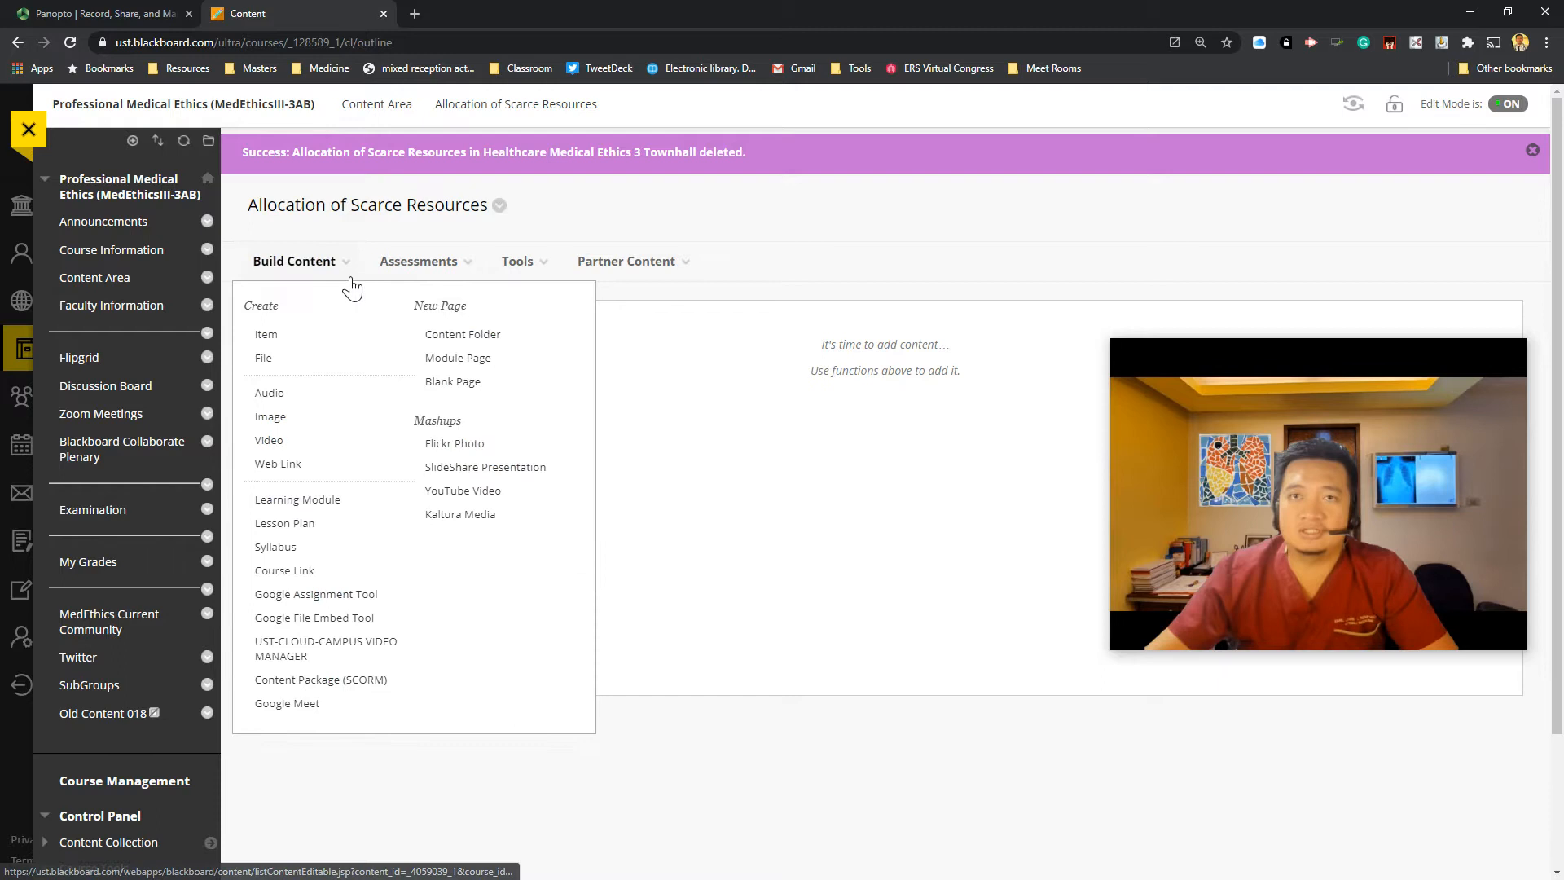
Step: Browse the Build Content and Assessments menus and open the UST-CLOUD-CAMPUS video manager
{"action": "left_click", "coordinate": [418, 261]}
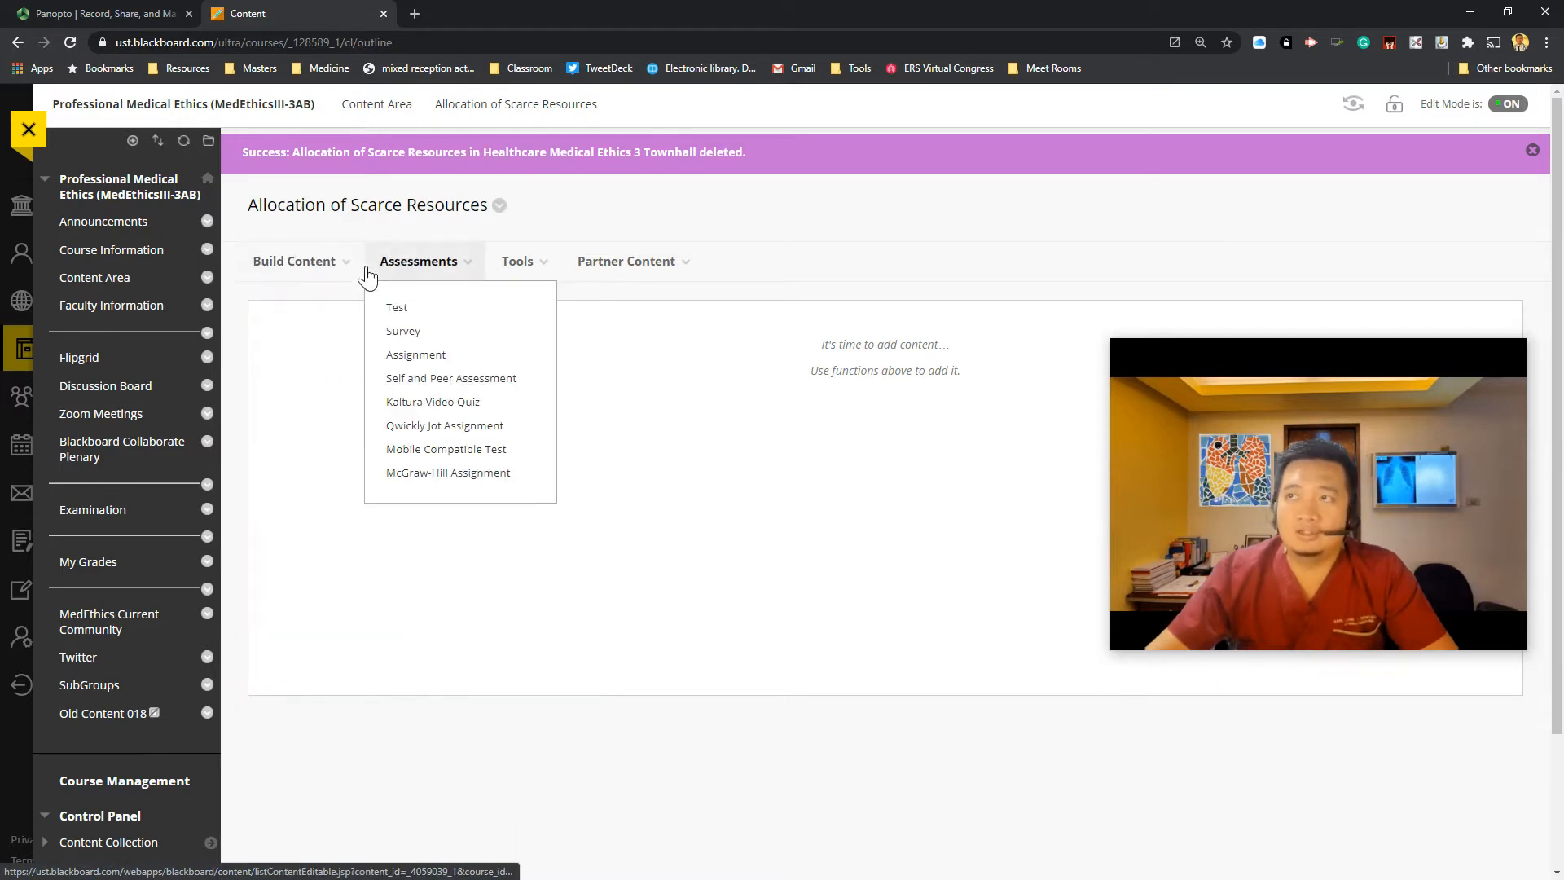
{"action": "left_click", "coordinate": [294, 261]}
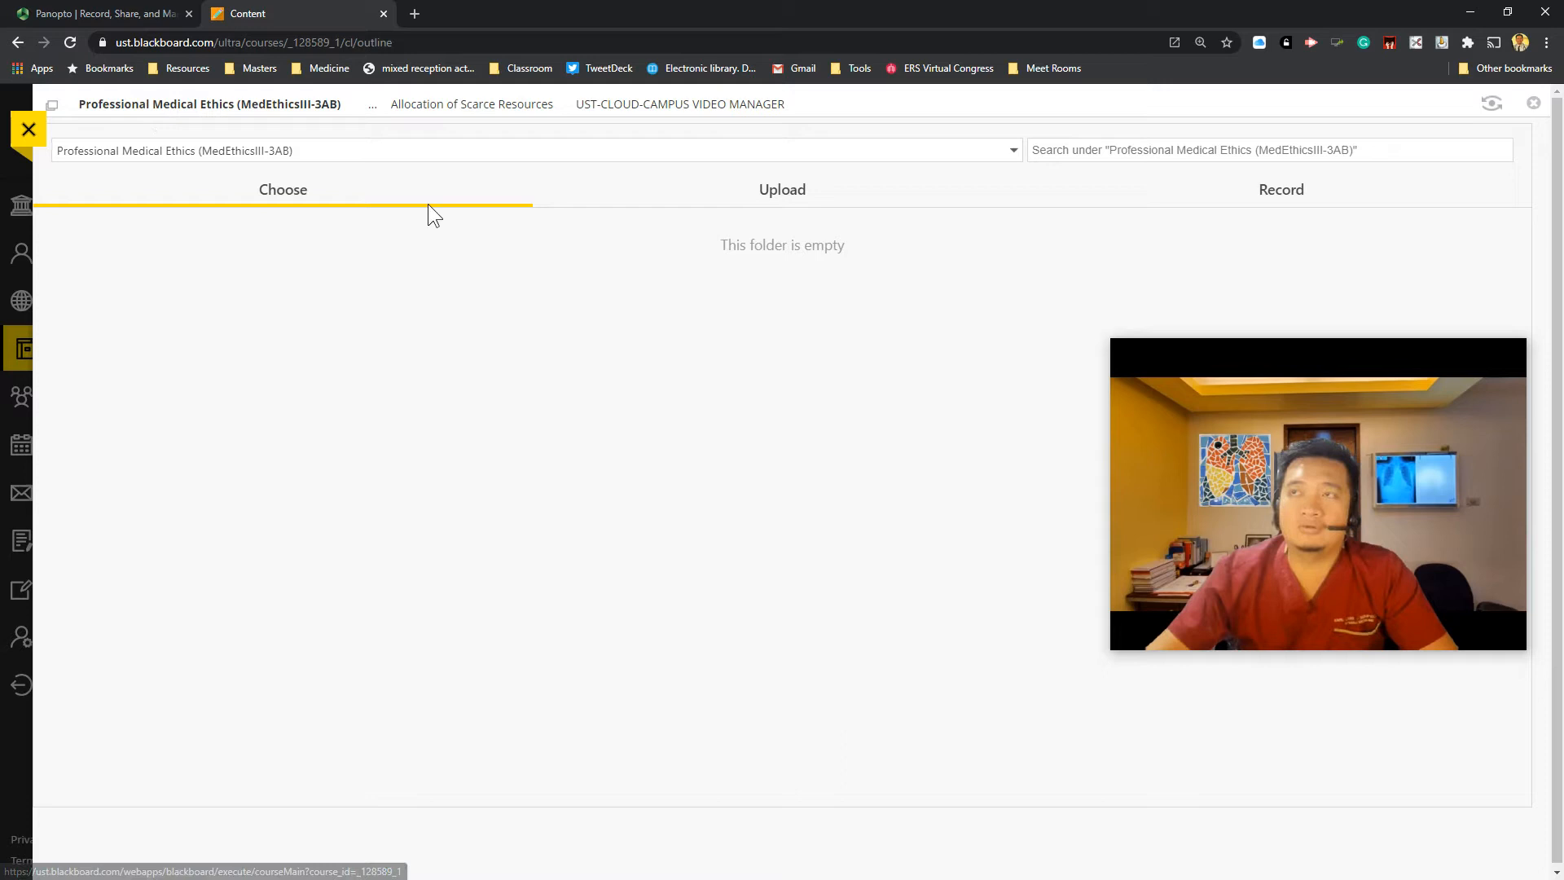
{"action": "mouse_move", "coordinate": [872, 128]}
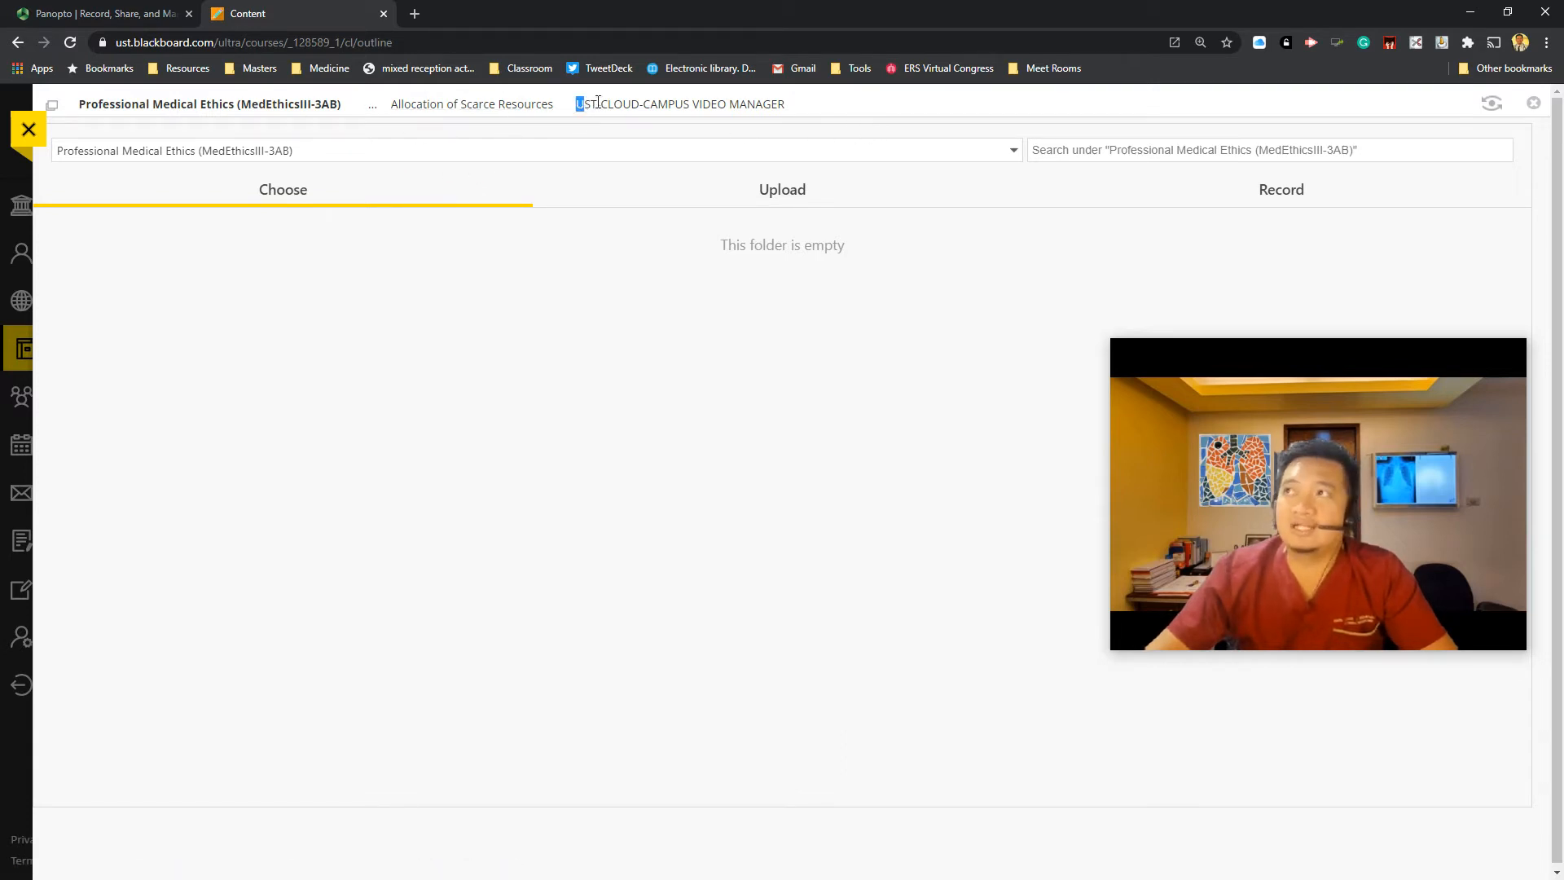
{"action": "double_click", "coordinate": [679, 103]}
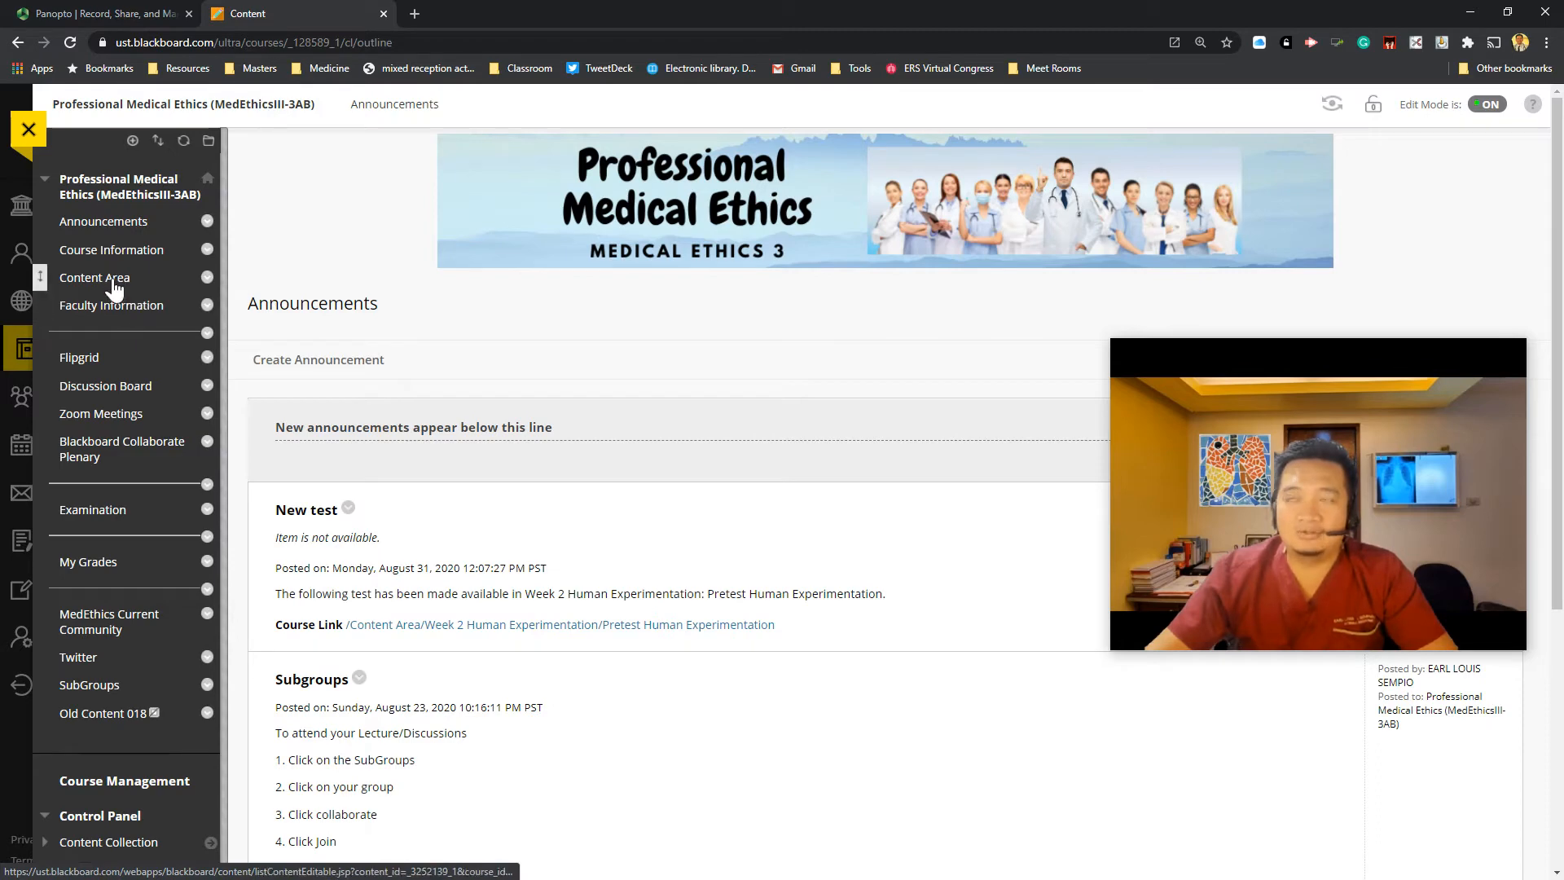
Step: From the Allocation of Scarce Resources folder, add content via UST-CLOUD-CAMPUS VIDEO MANAGER
{"action": "left_click", "coordinate": [94, 277]}
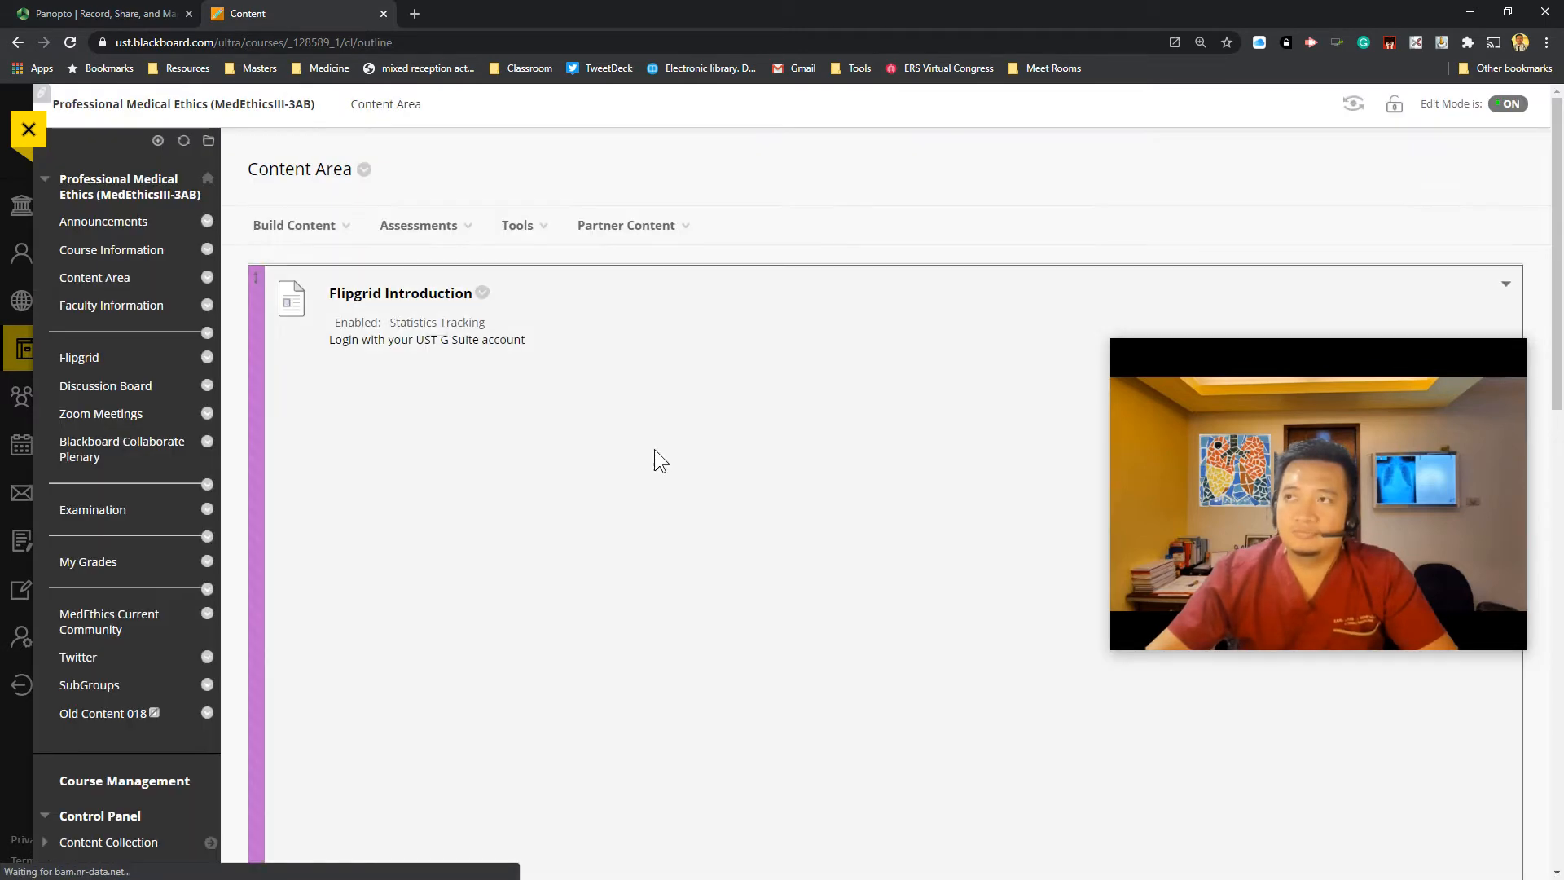
{"action": "scroll", "scroll_direction": "down", "scroll_amount": 3}
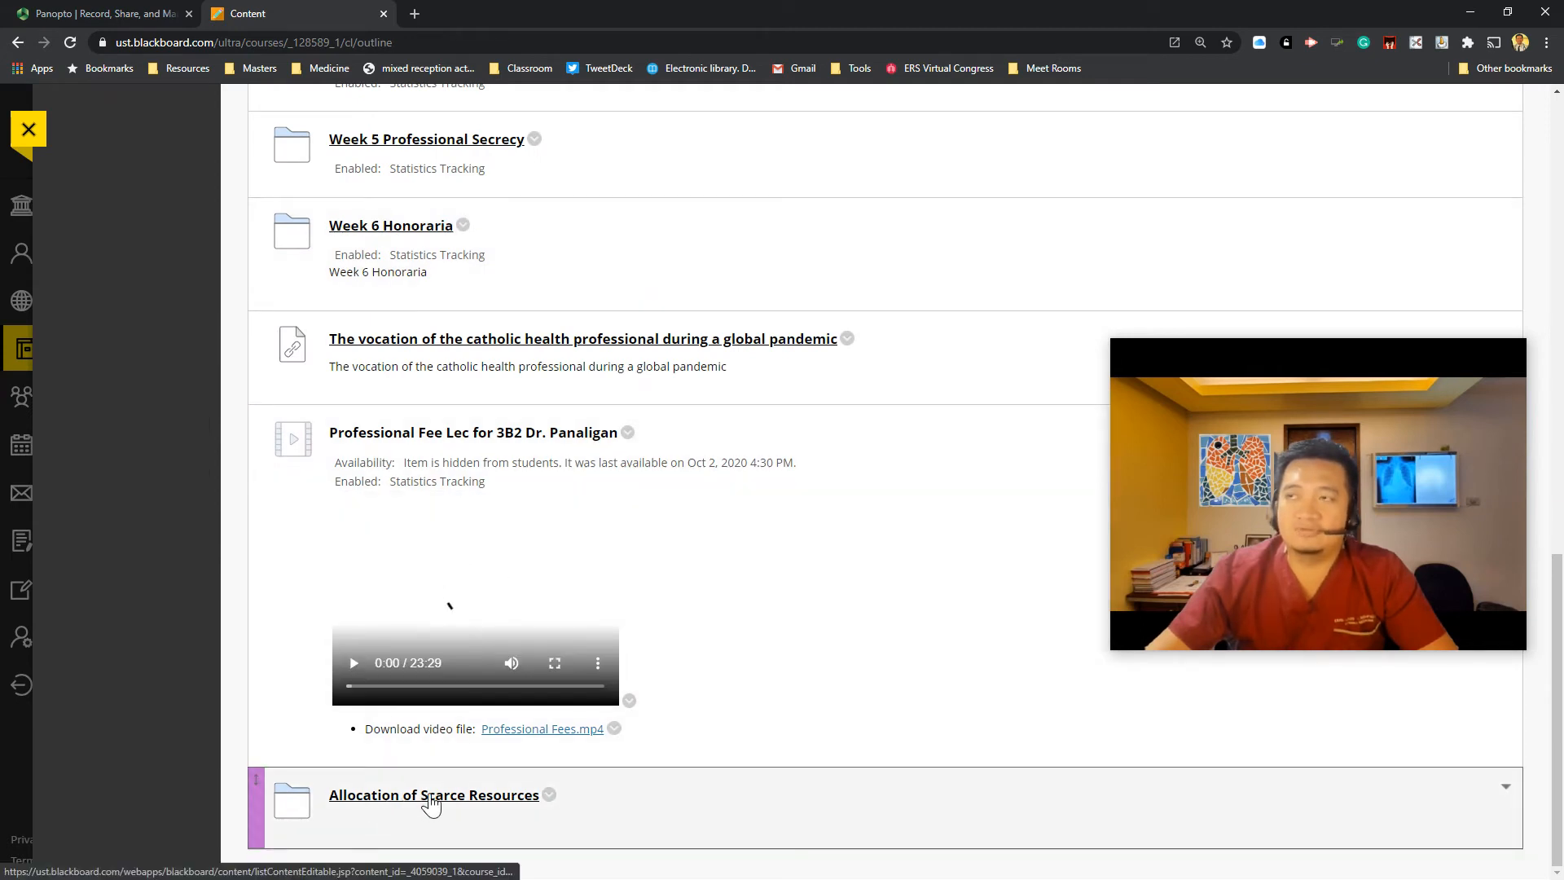
{"action": "left_click", "coordinate": [433, 794]}
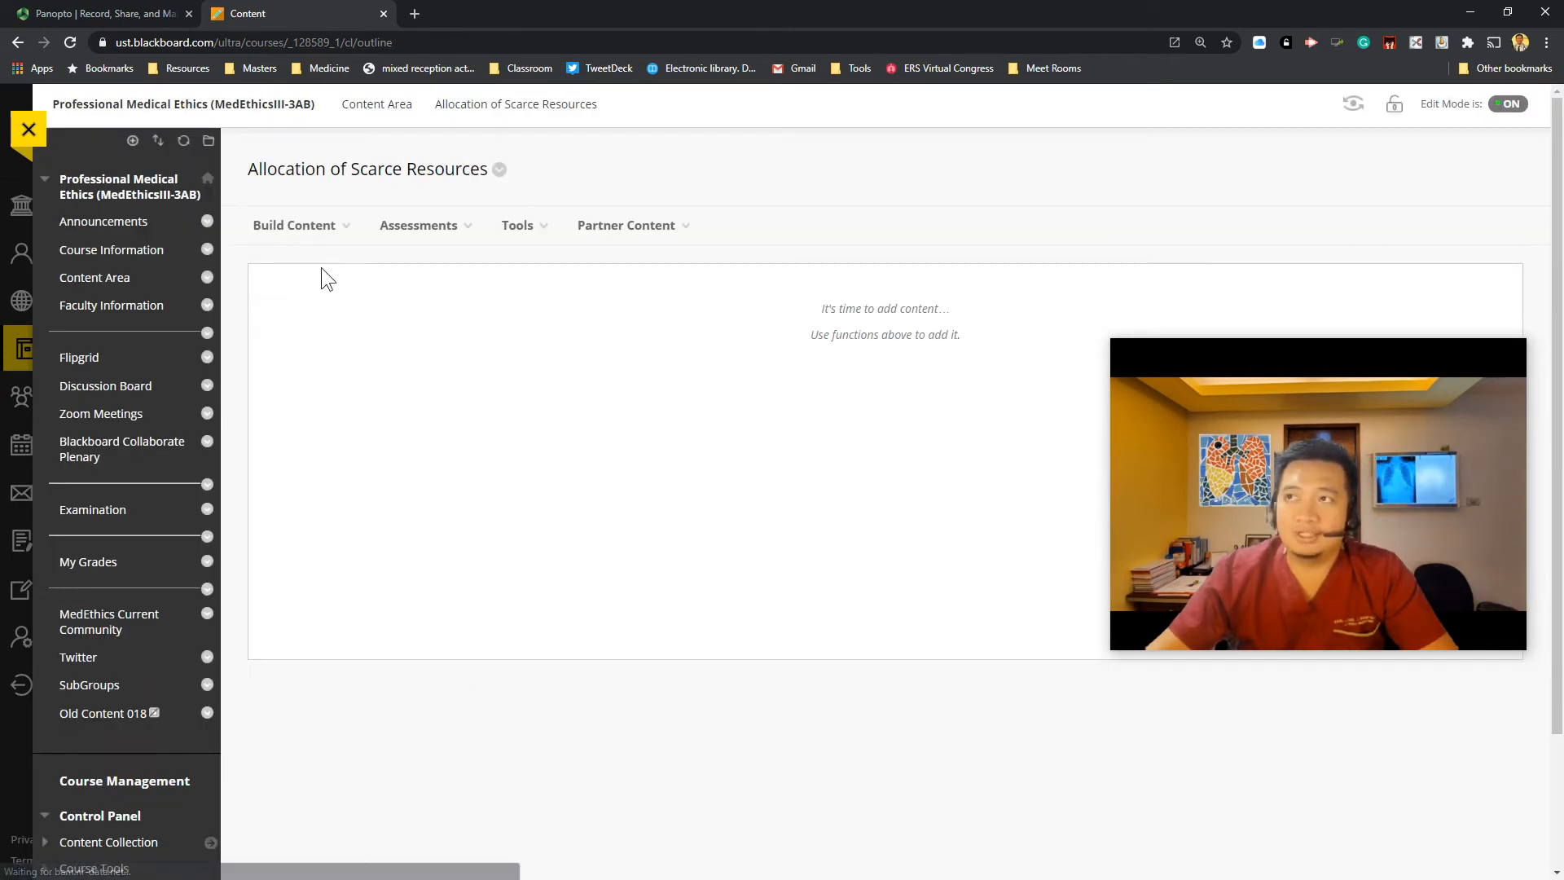
{"action": "left_click", "coordinate": [295, 225]}
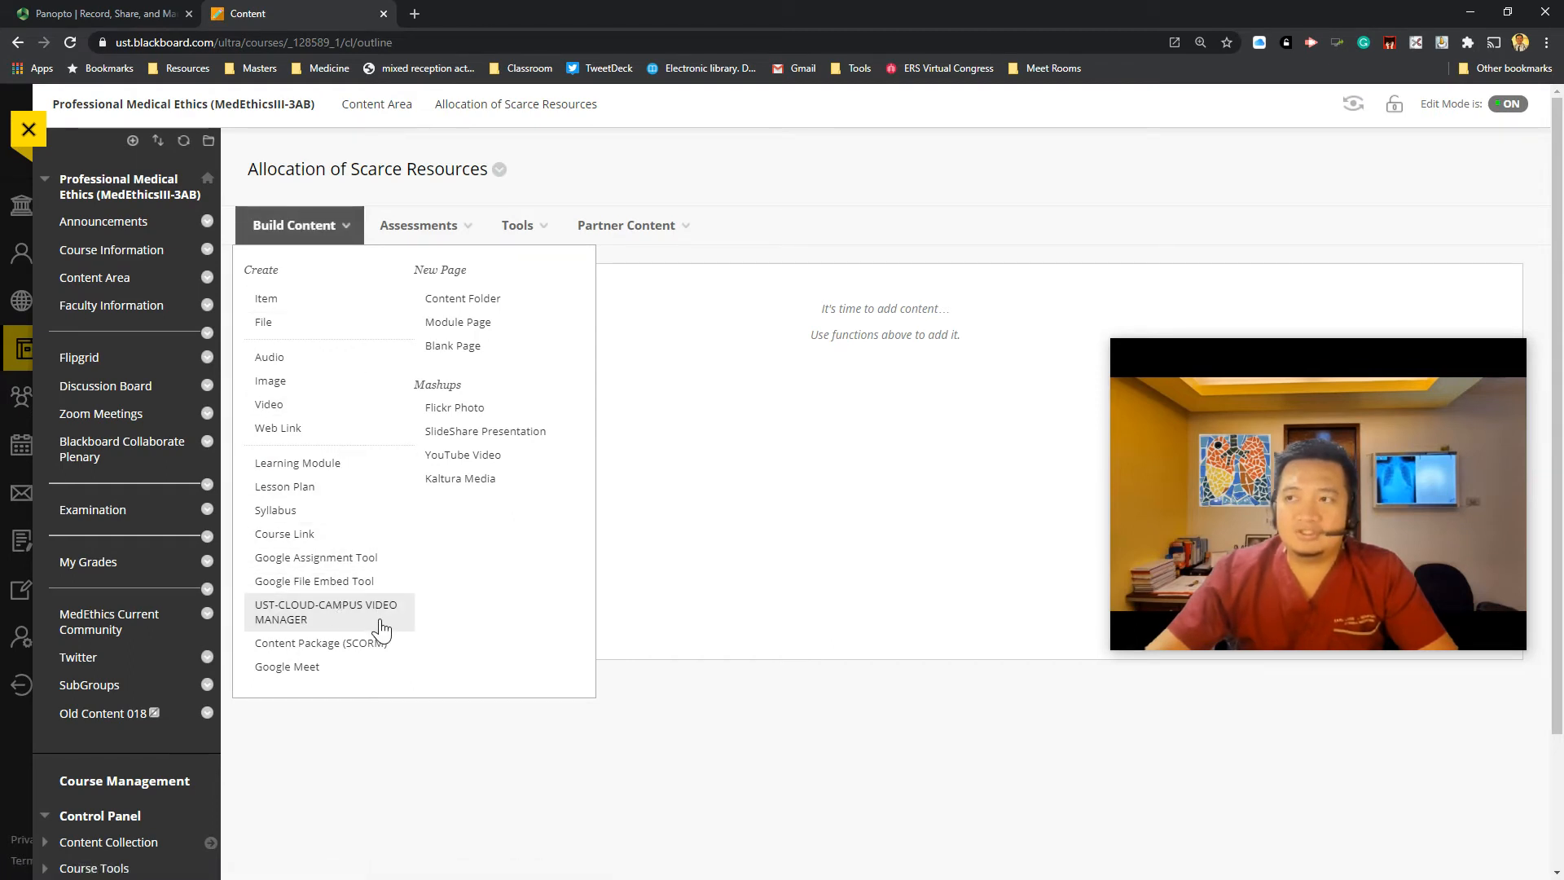
{"action": "left_click", "coordinate": [324, 612]}
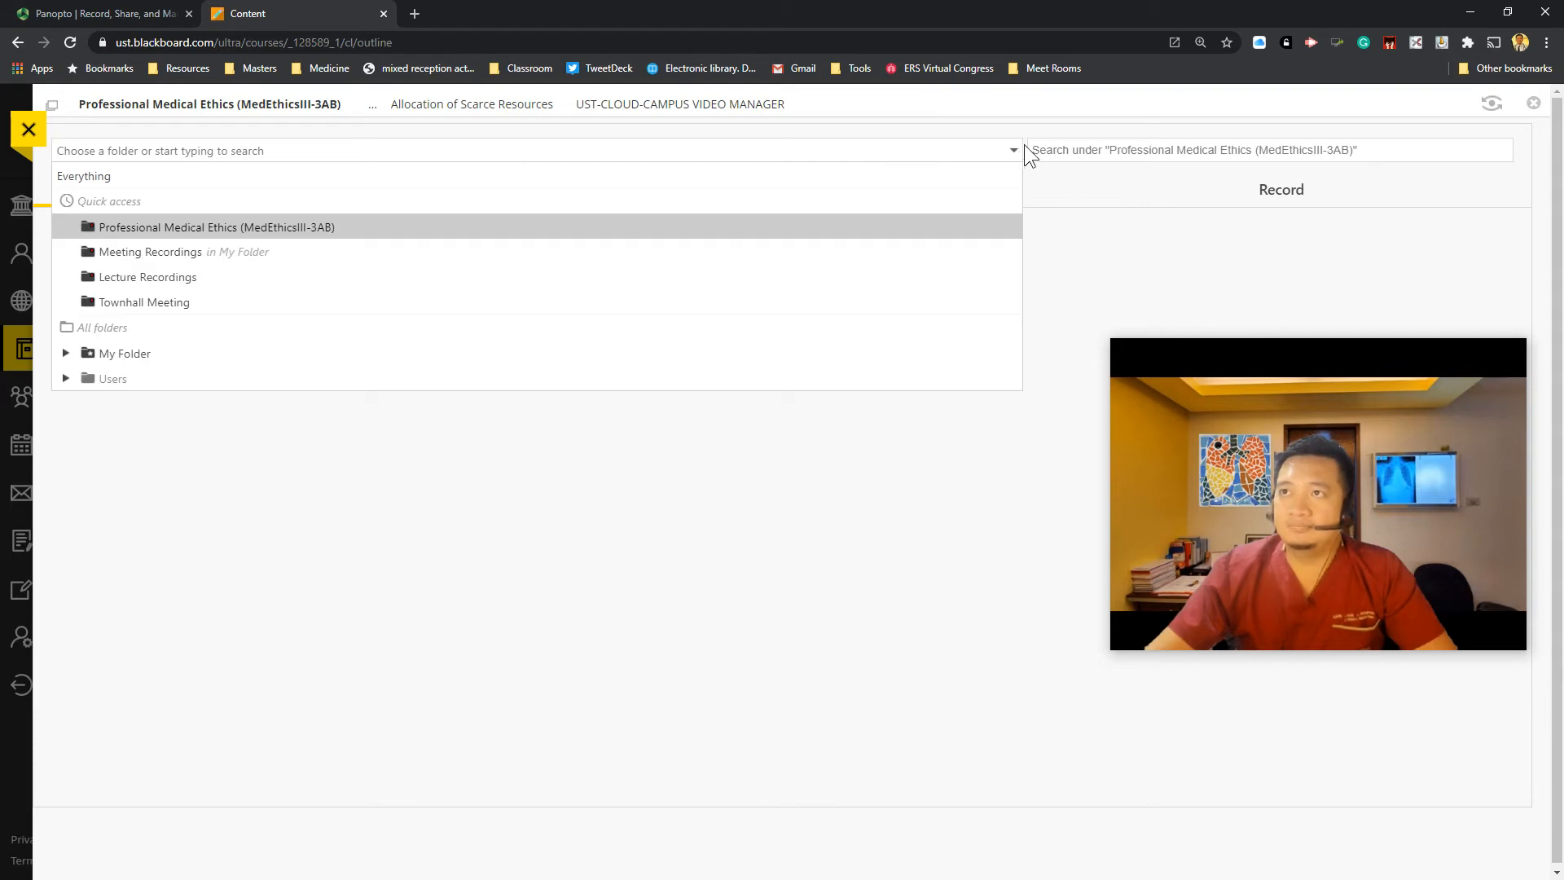
{"action": "mouse_move", "coordinate": [114, 353]}
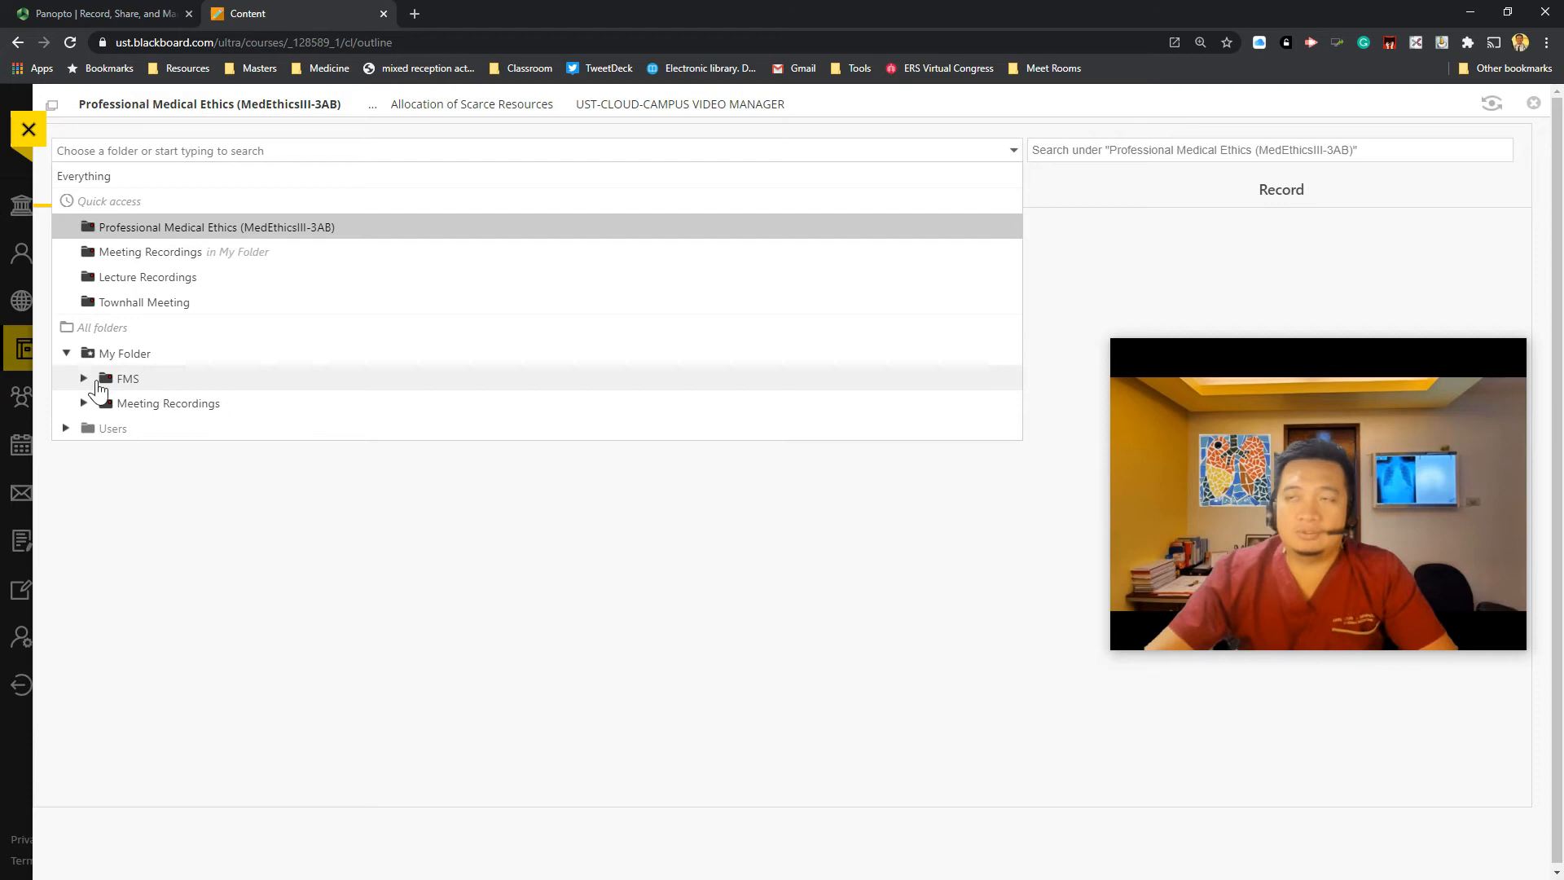
Step: Navigate the Panopto folder list to Medical Ethics > Townhall Meeting
{"action": "left_click", "coordinate": [84, 378]}
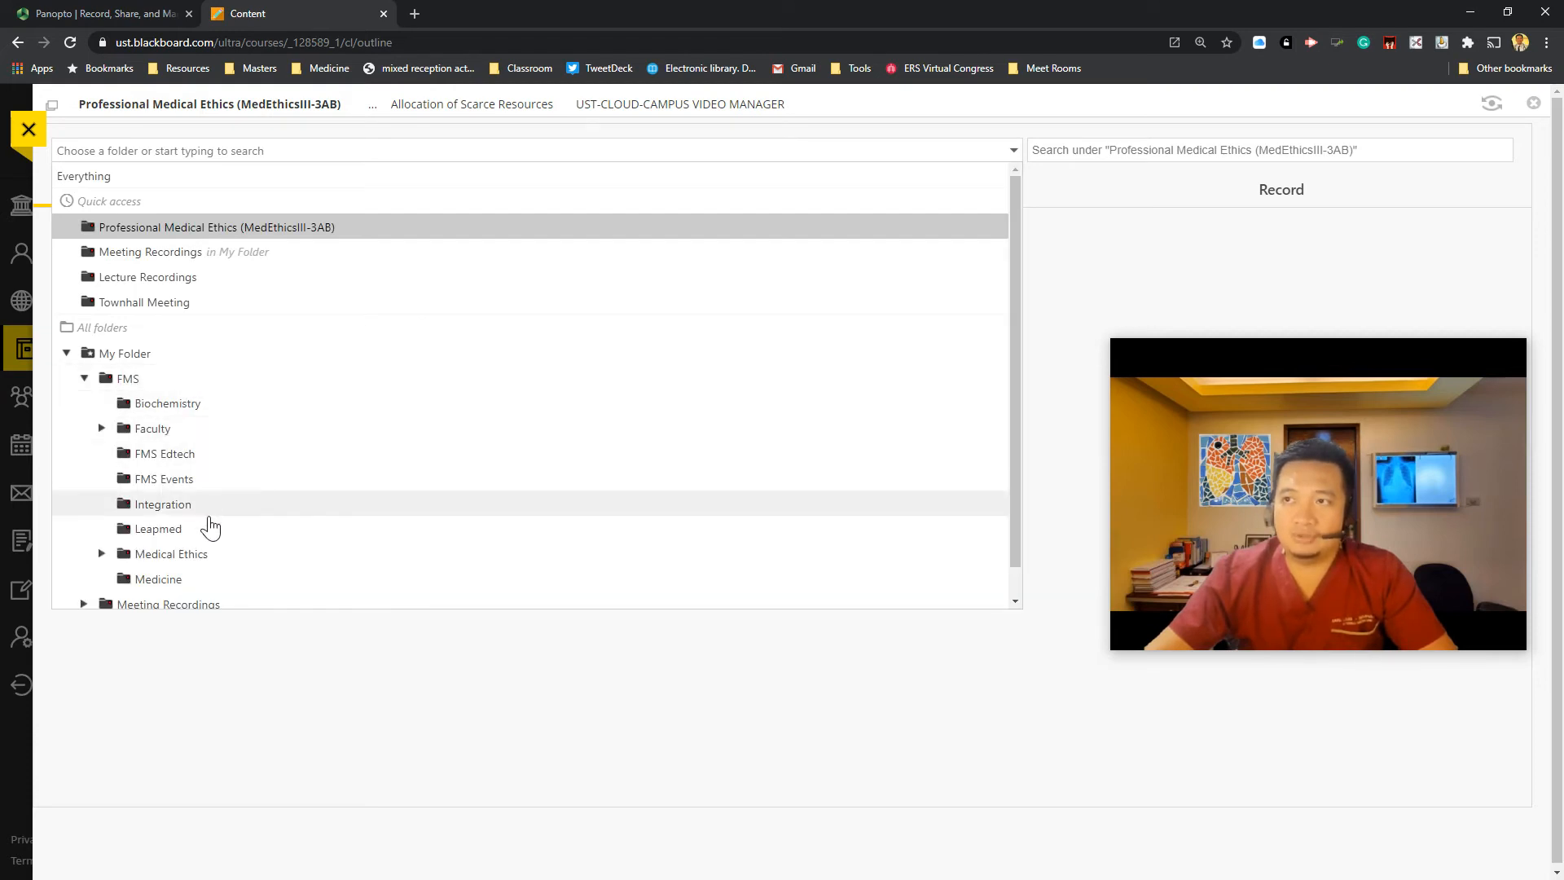
{"action": "left_click", "coordinate": [172, 554]}
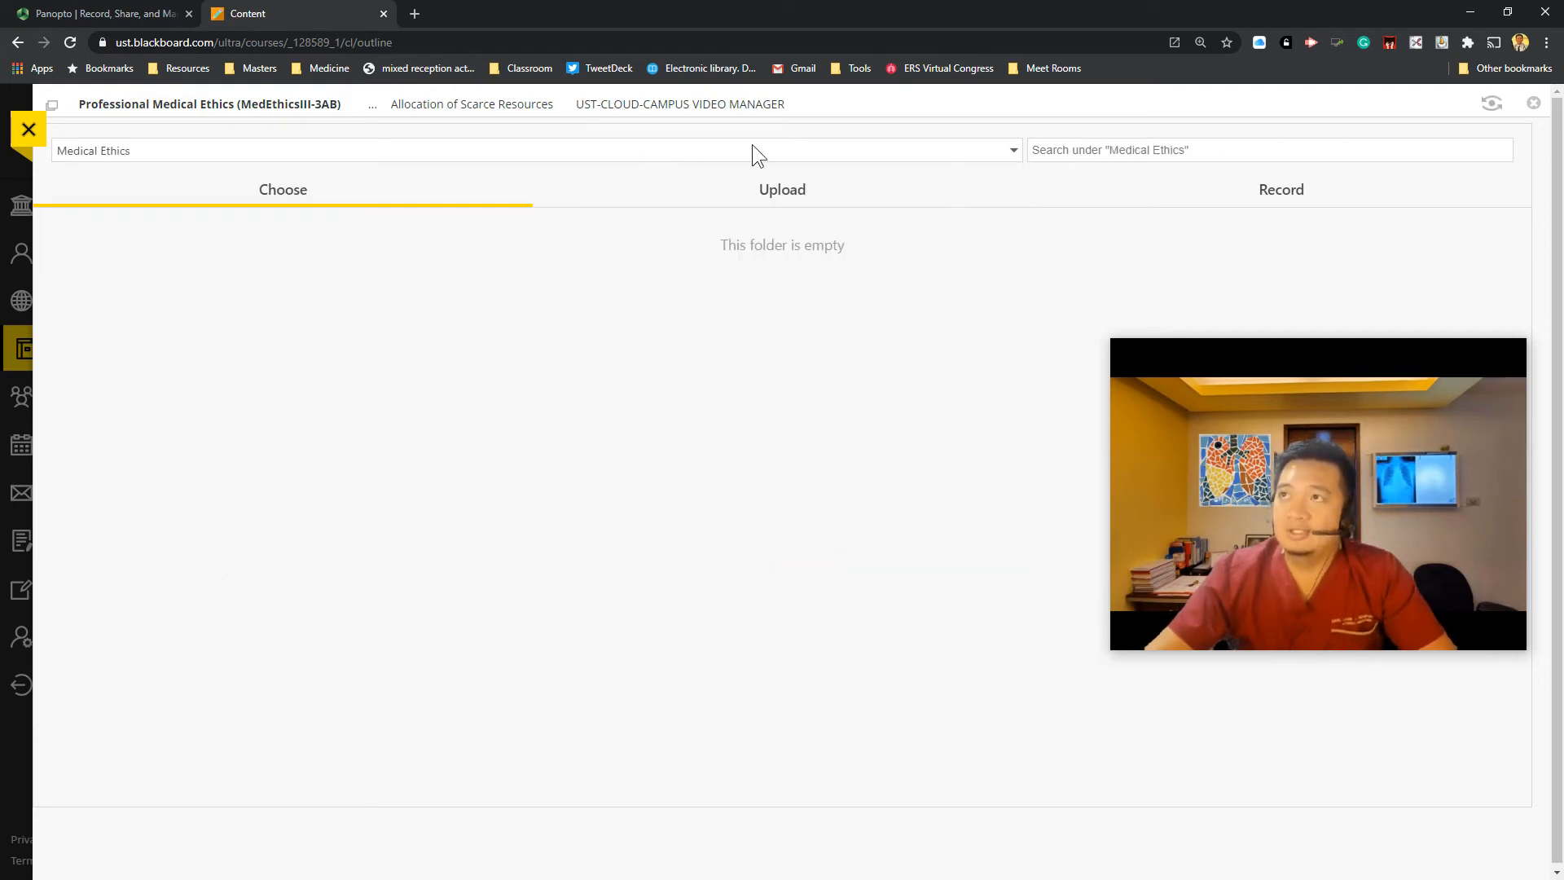
{"action": "left_click", "coordinate": [1012, 150]}
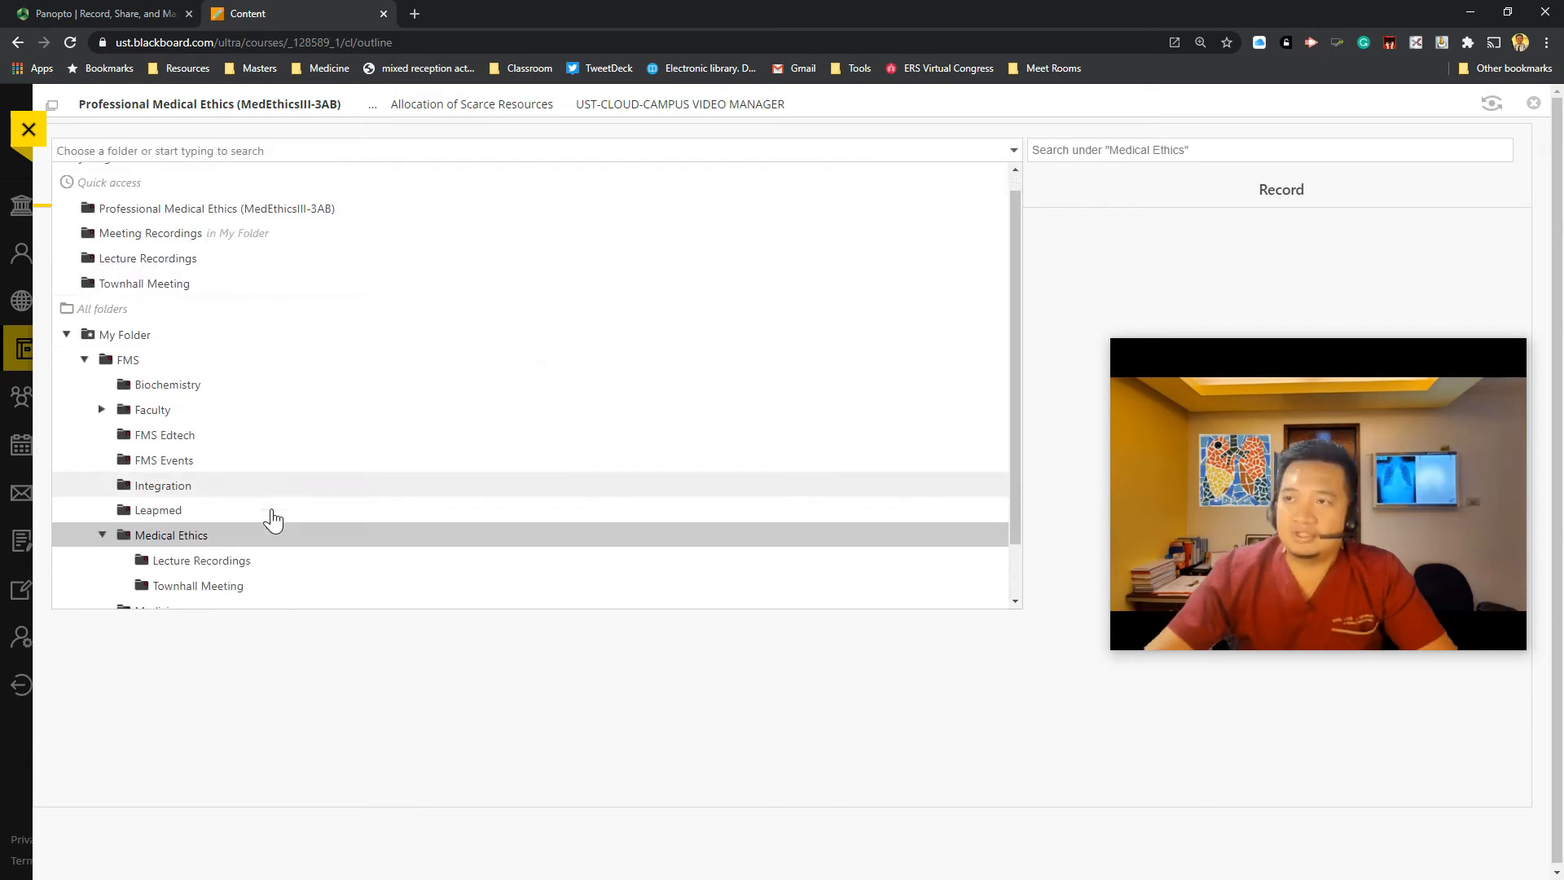
{"action": "left_click", "coordinate": [197, 586]}
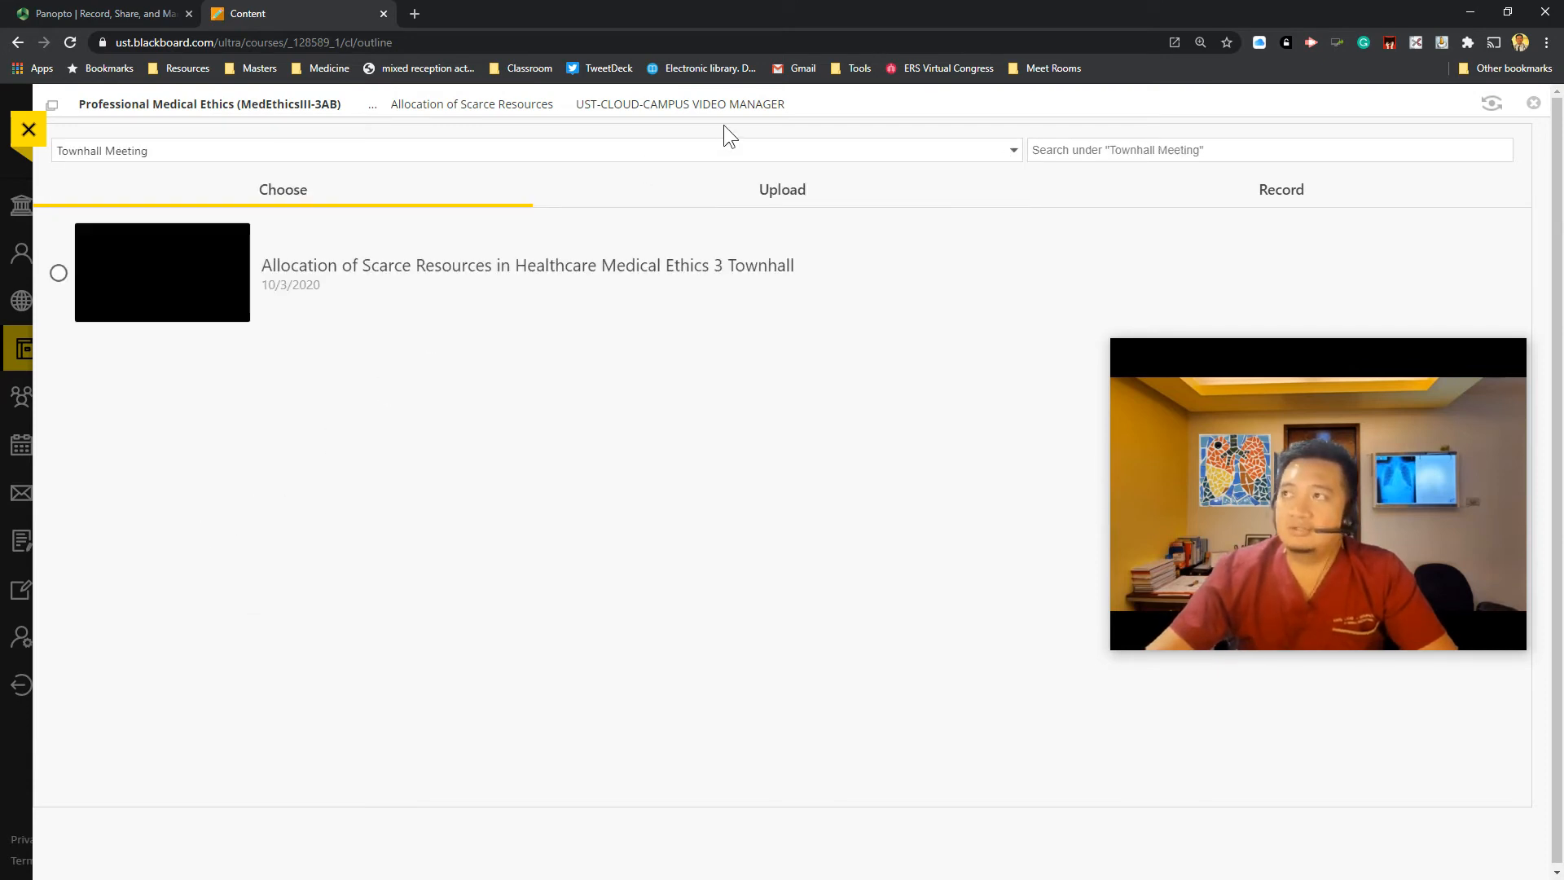
{"action": "mouse_move", "coordinate": [359, 337]}
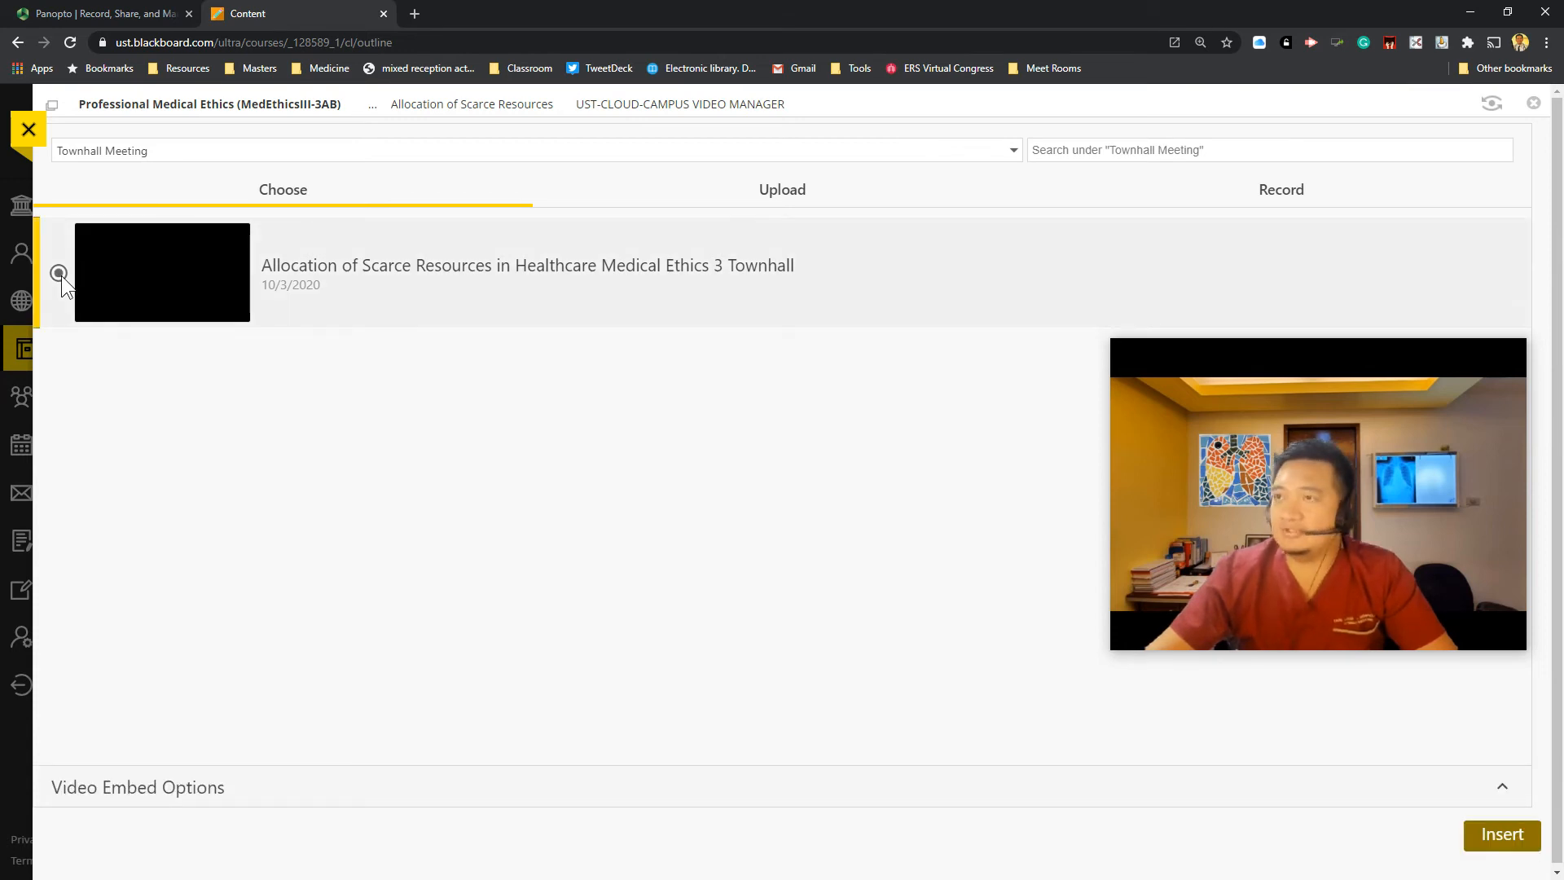
Step: Insert the Allocation of Scarce Resources Townhall recording with Autoplay enabled
{"action": "left_click", "coordinate": [58, 272]}
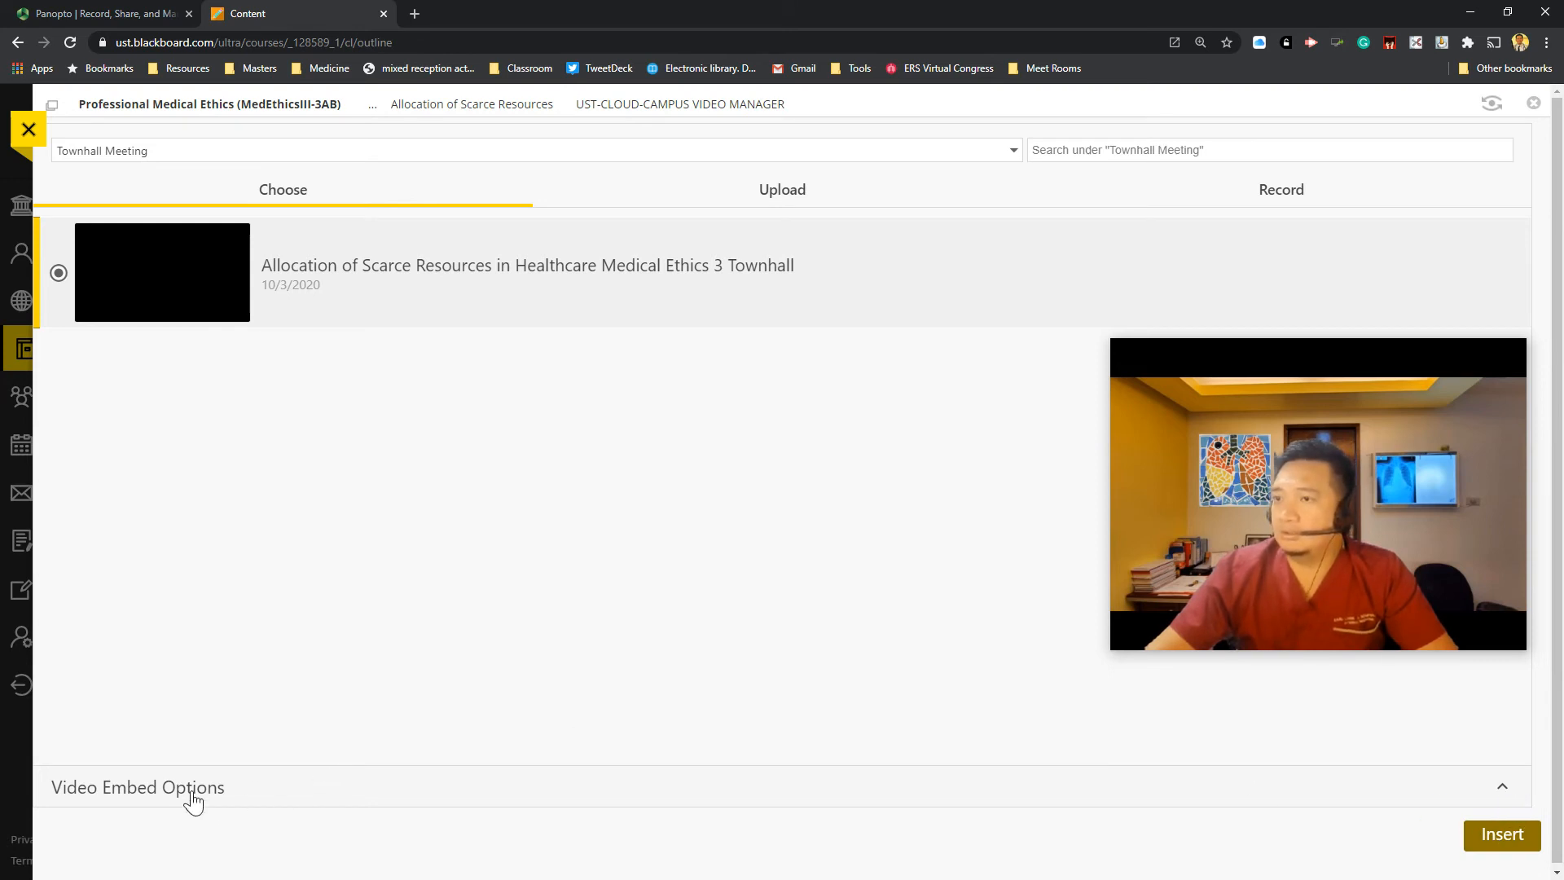
{"action": "left_click", "coordinate": [138, 787]}
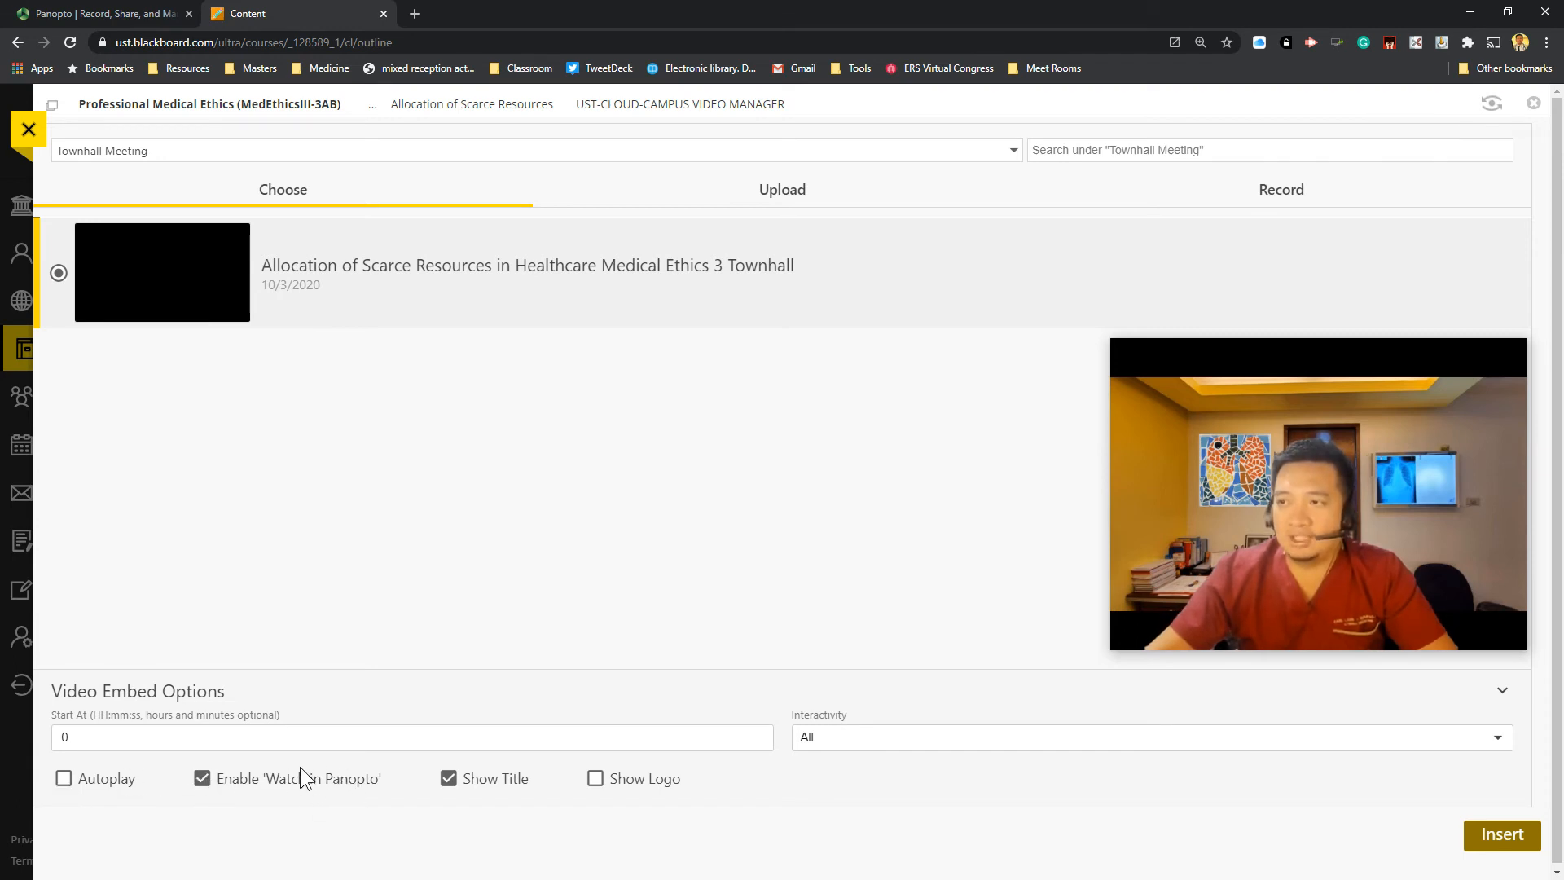
{"action": "mouse_move", "coordinate": [817, 773]}
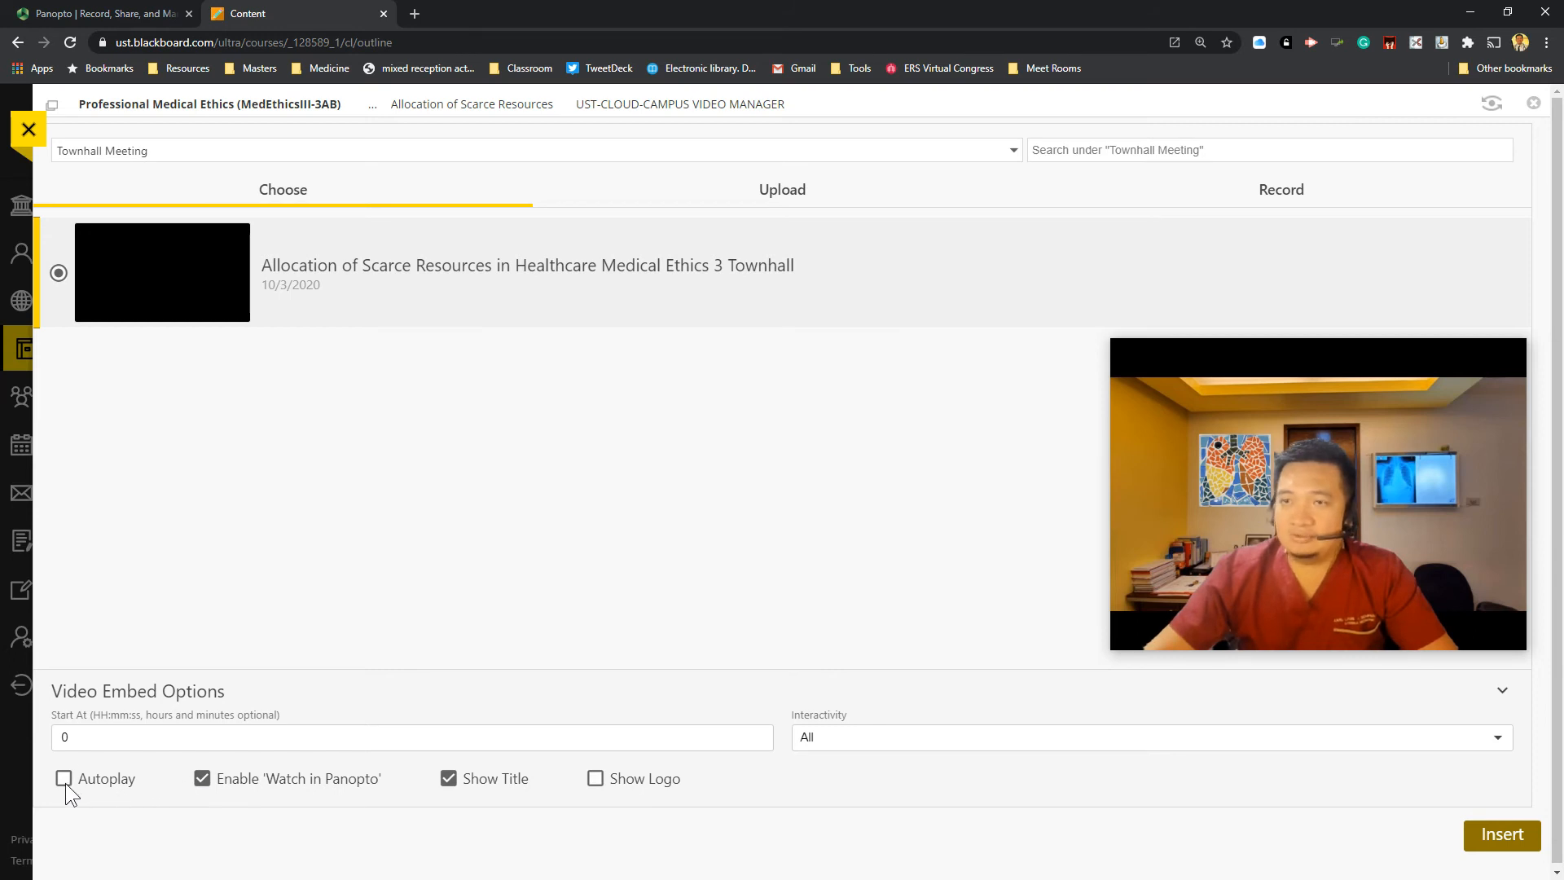
{"action": "left_click", "coordinate": [64, 778]}
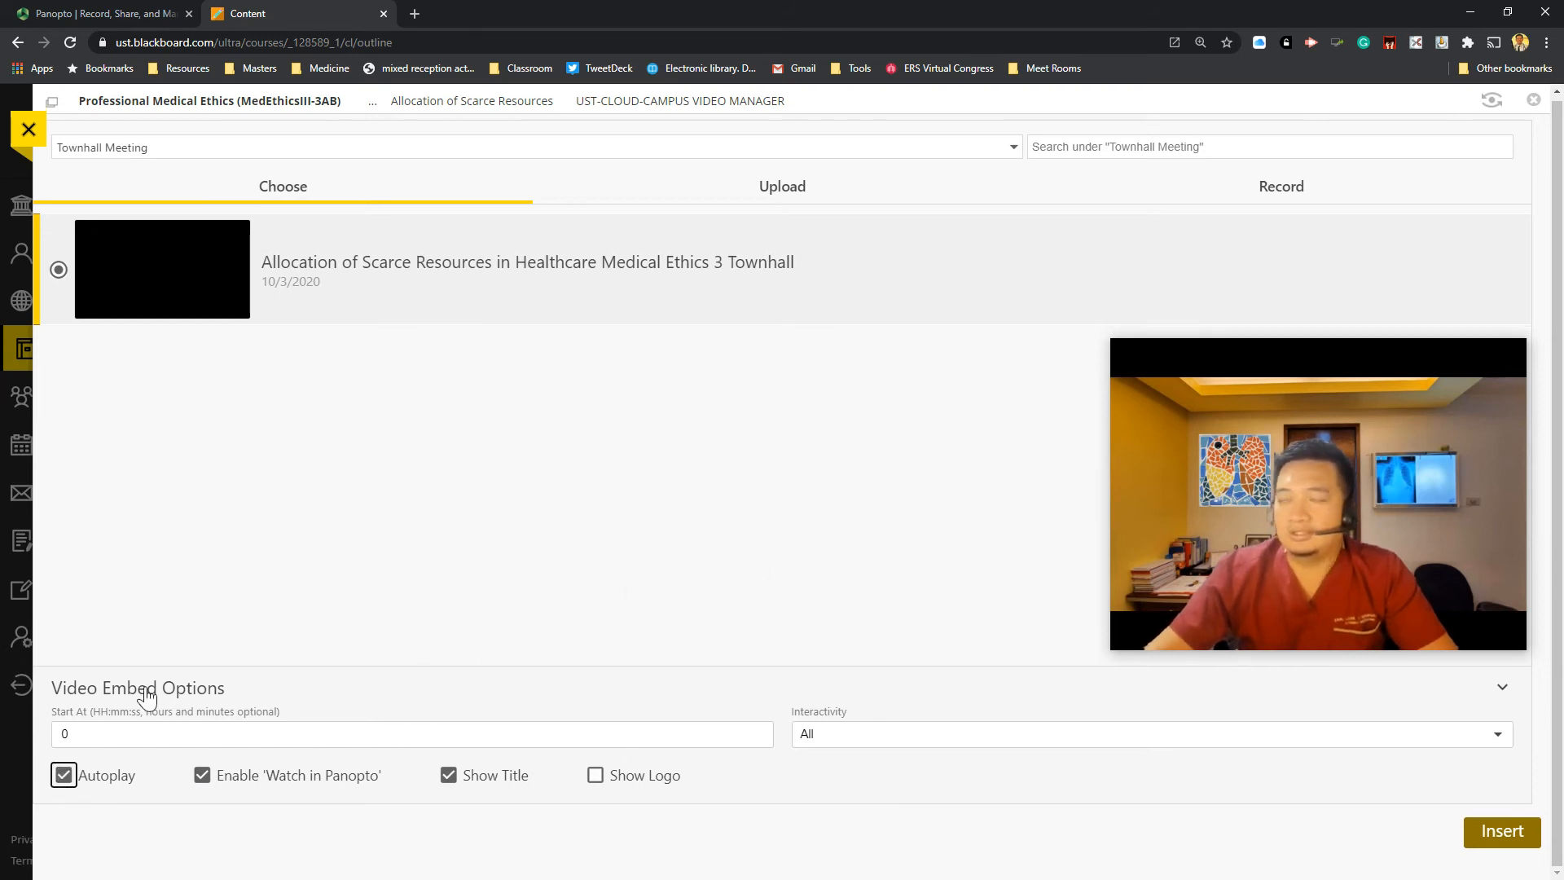
{"action": "left_click", "coordinate": [1502, 831]}
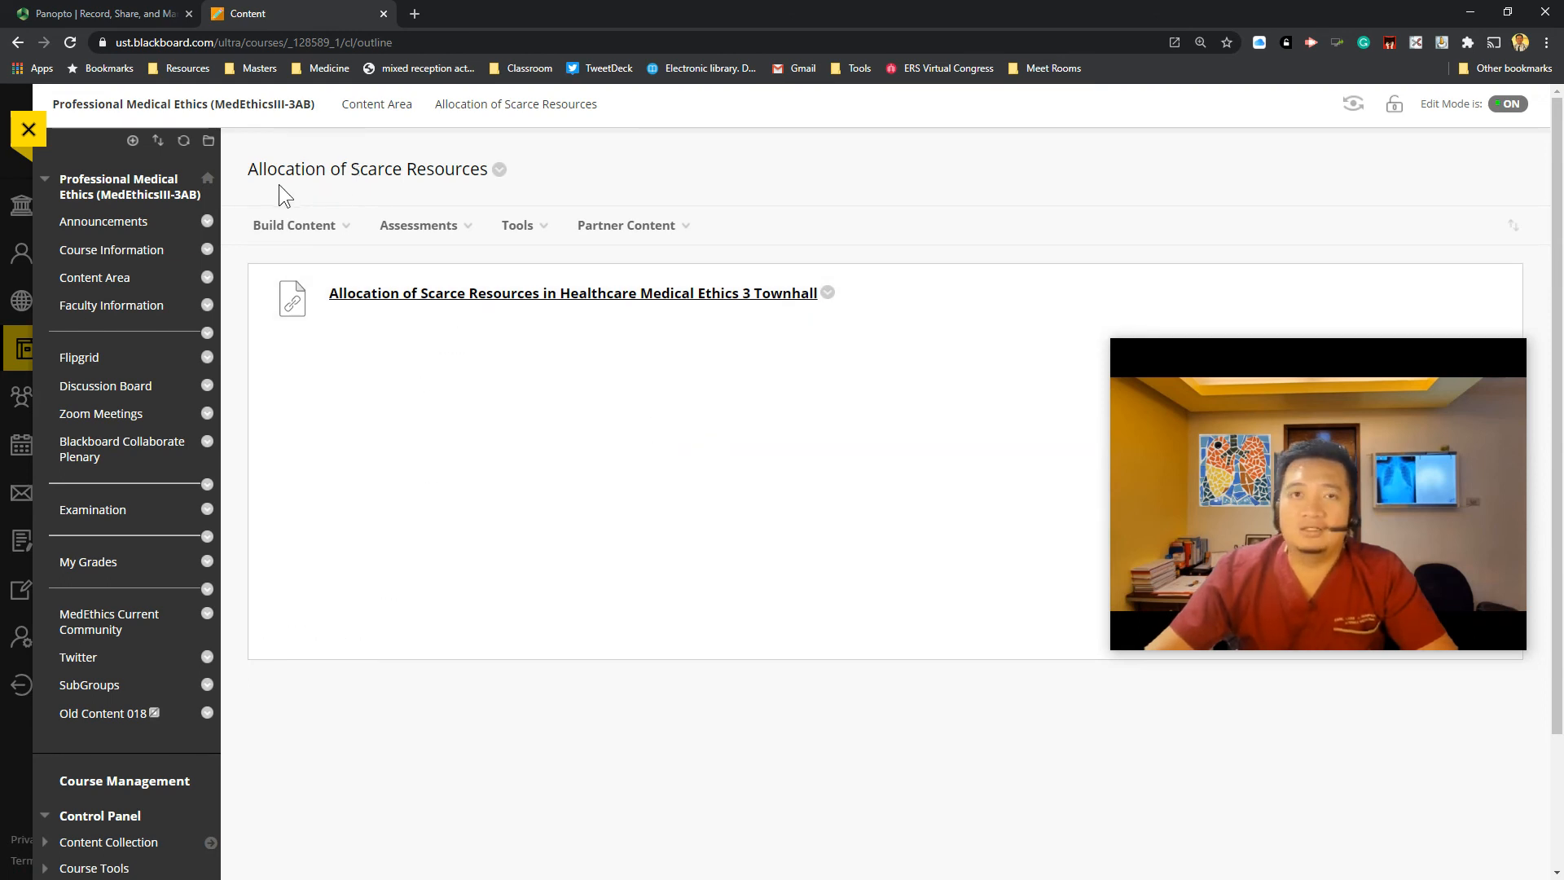
Step: Dismiss the Partner Content menu and turn on Student Preview
{"action": "left_click", "coordinate": [626, 225]}
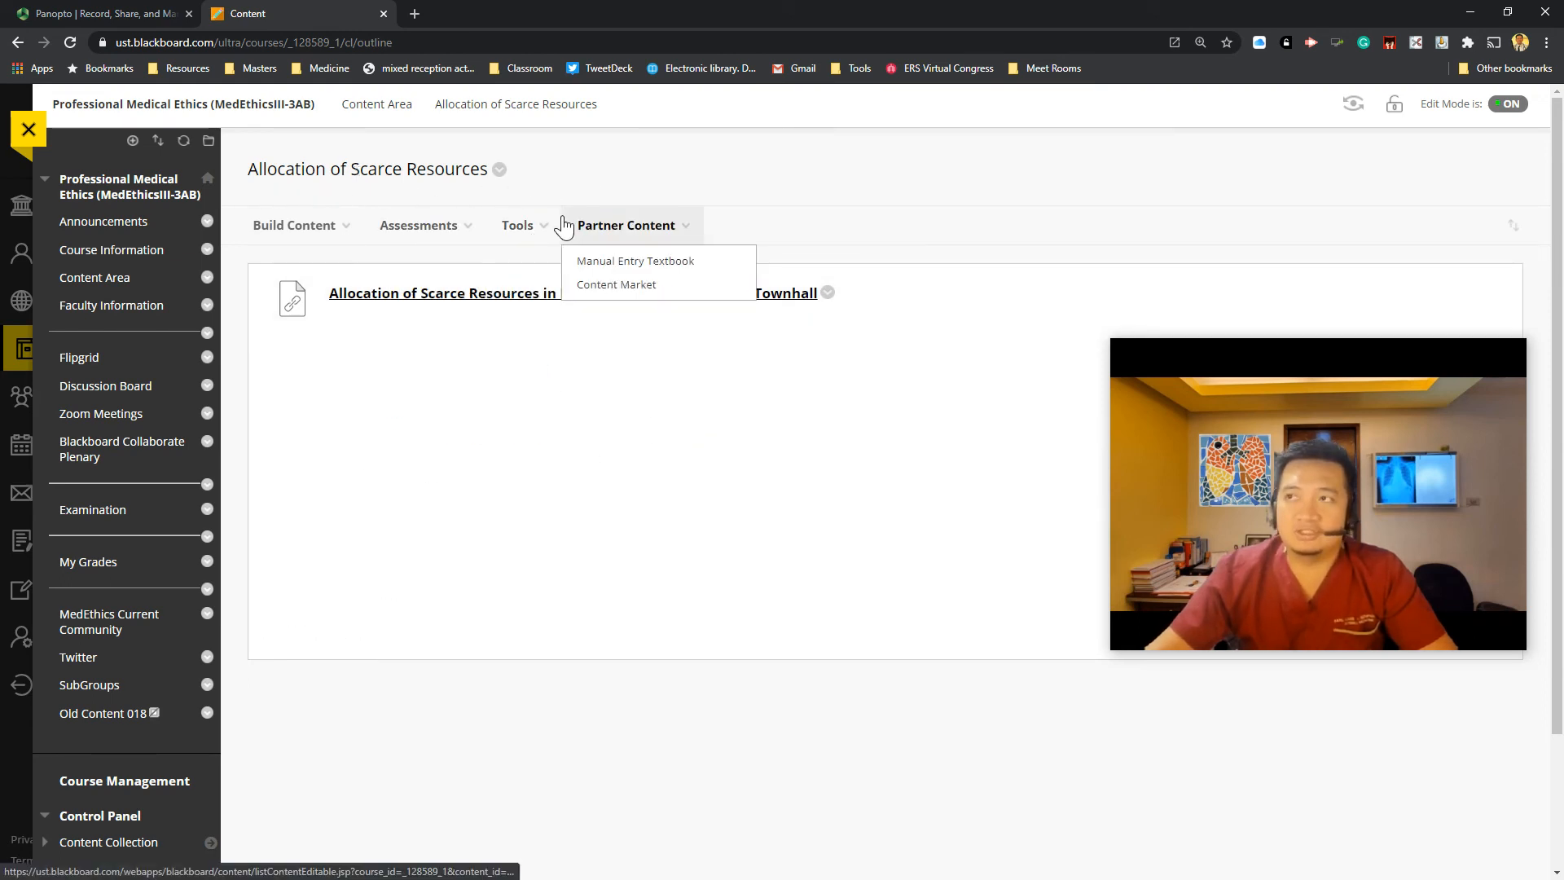
{"action": "left_click", "coordinate": [1297, 262]}
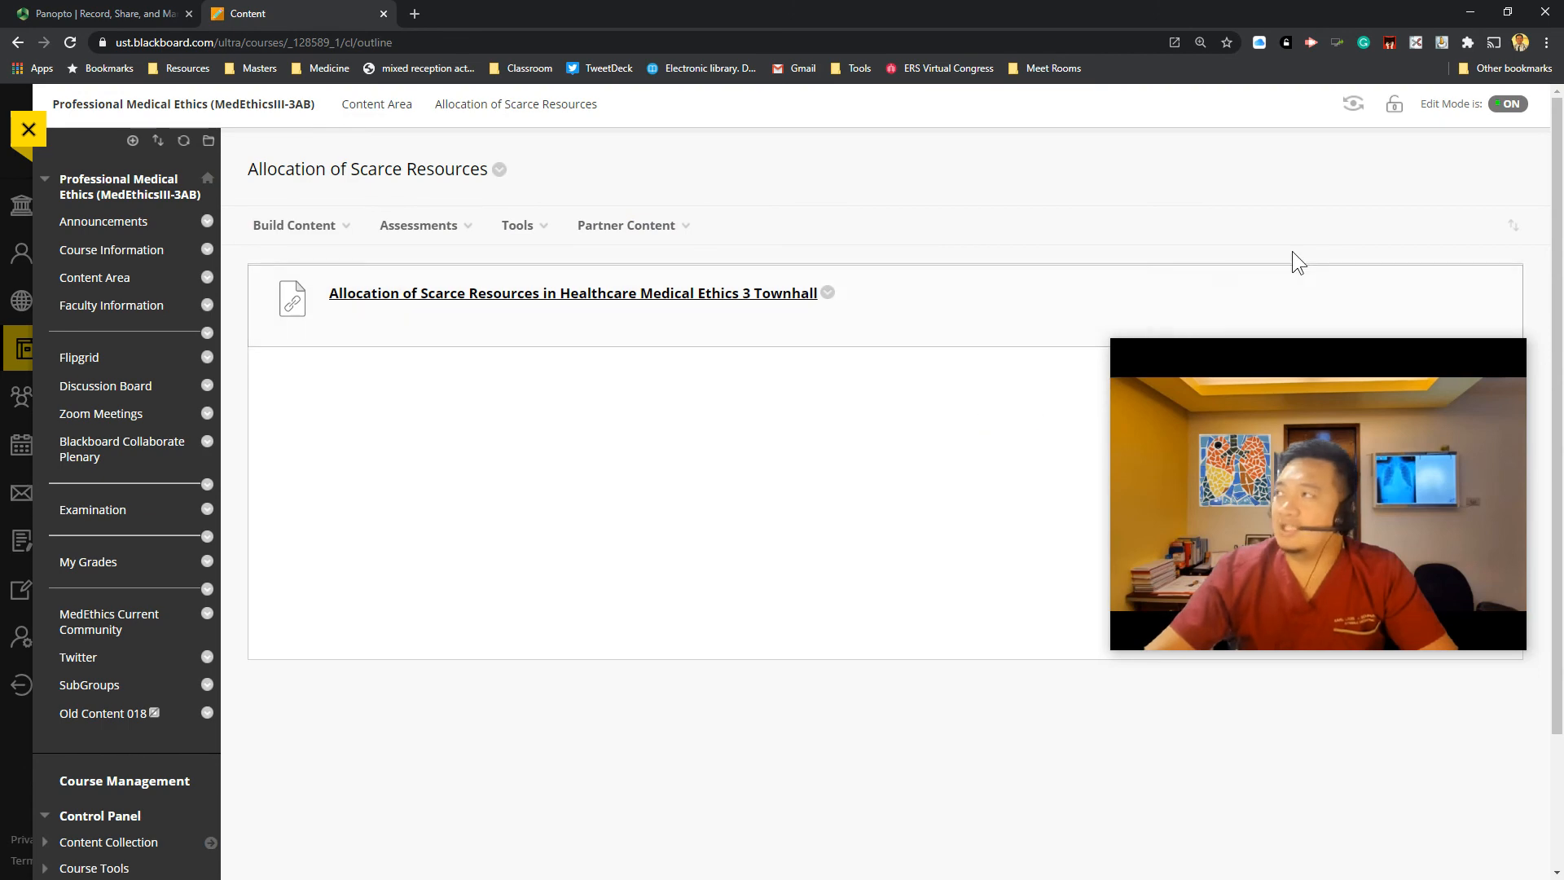
{"action": "left_click", "coordinate": [1354, 104]}
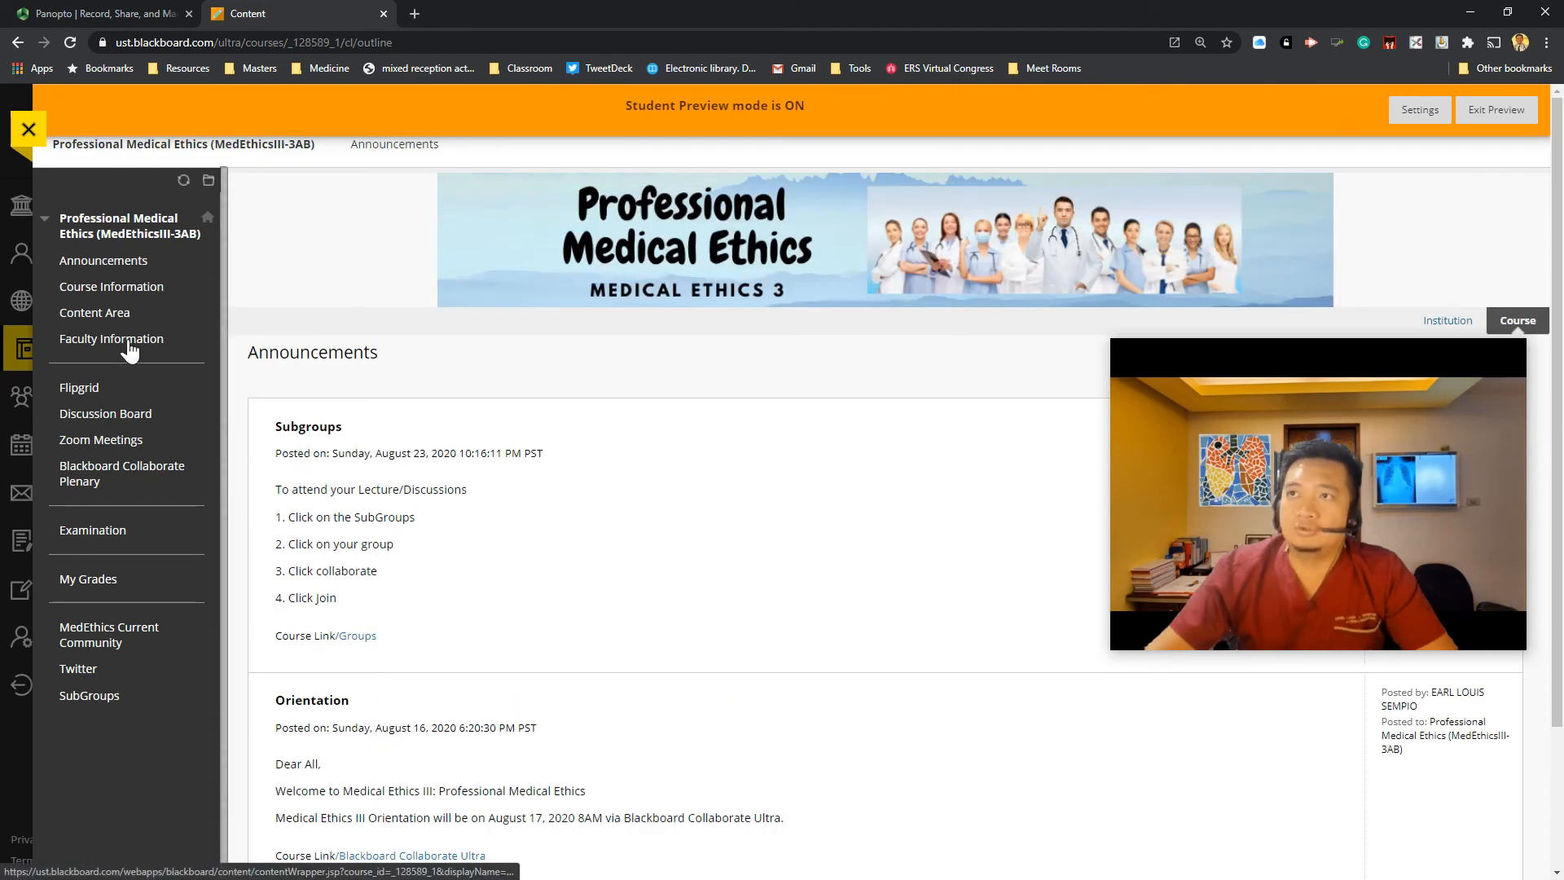
Step: As a student, open Content Area > Allocation of Scarce Resources and play the Townhall video
{"action": "left_click", "coordinate": [94, 312]}
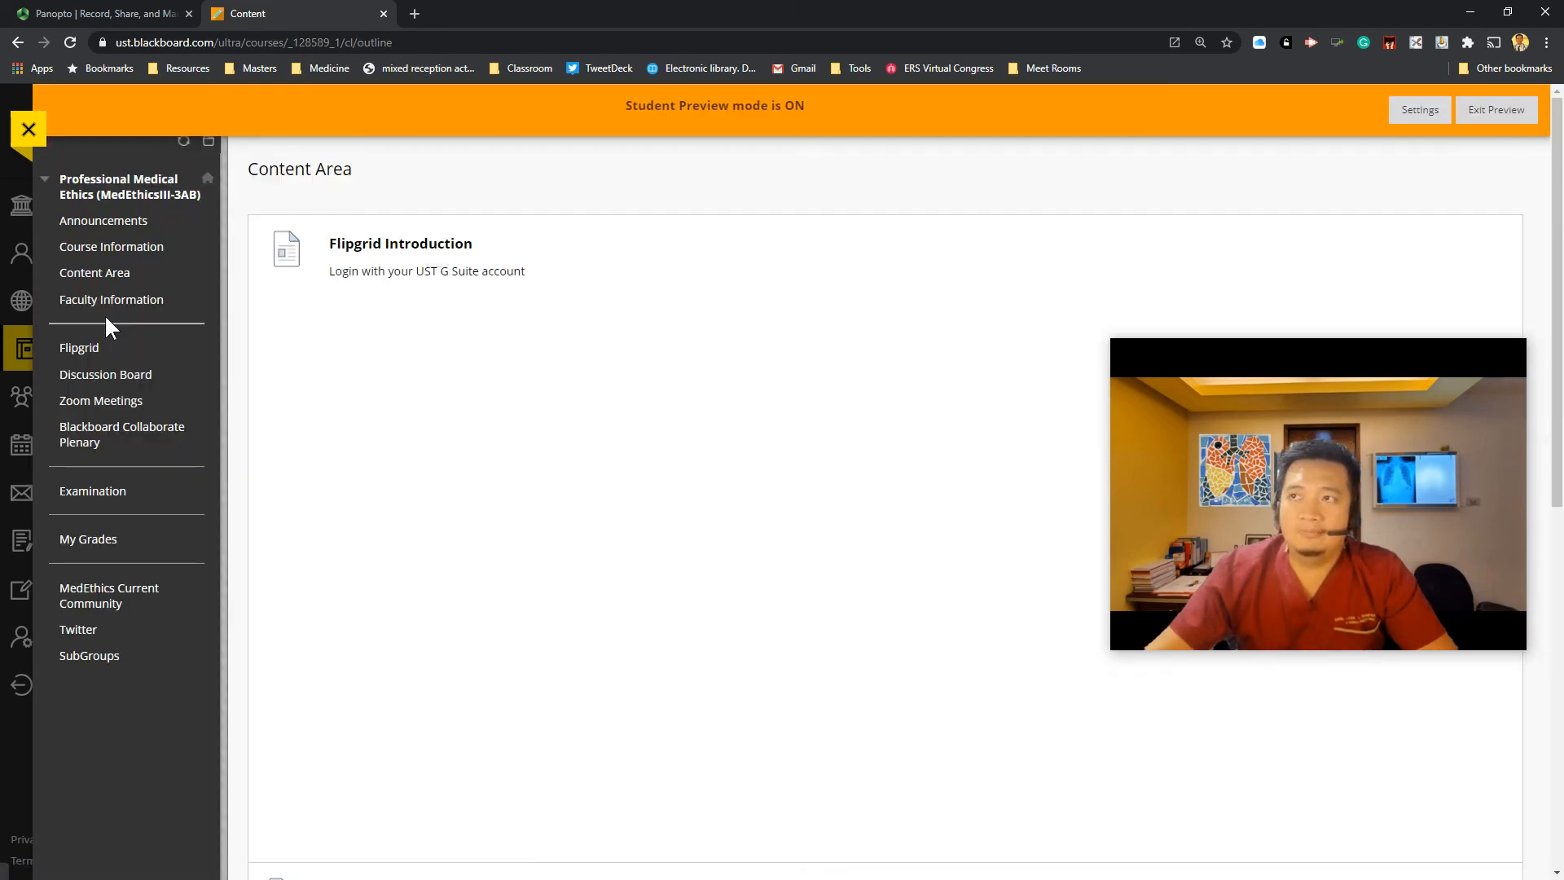
{"action": "left_click", "coordinate": [400, 243]}
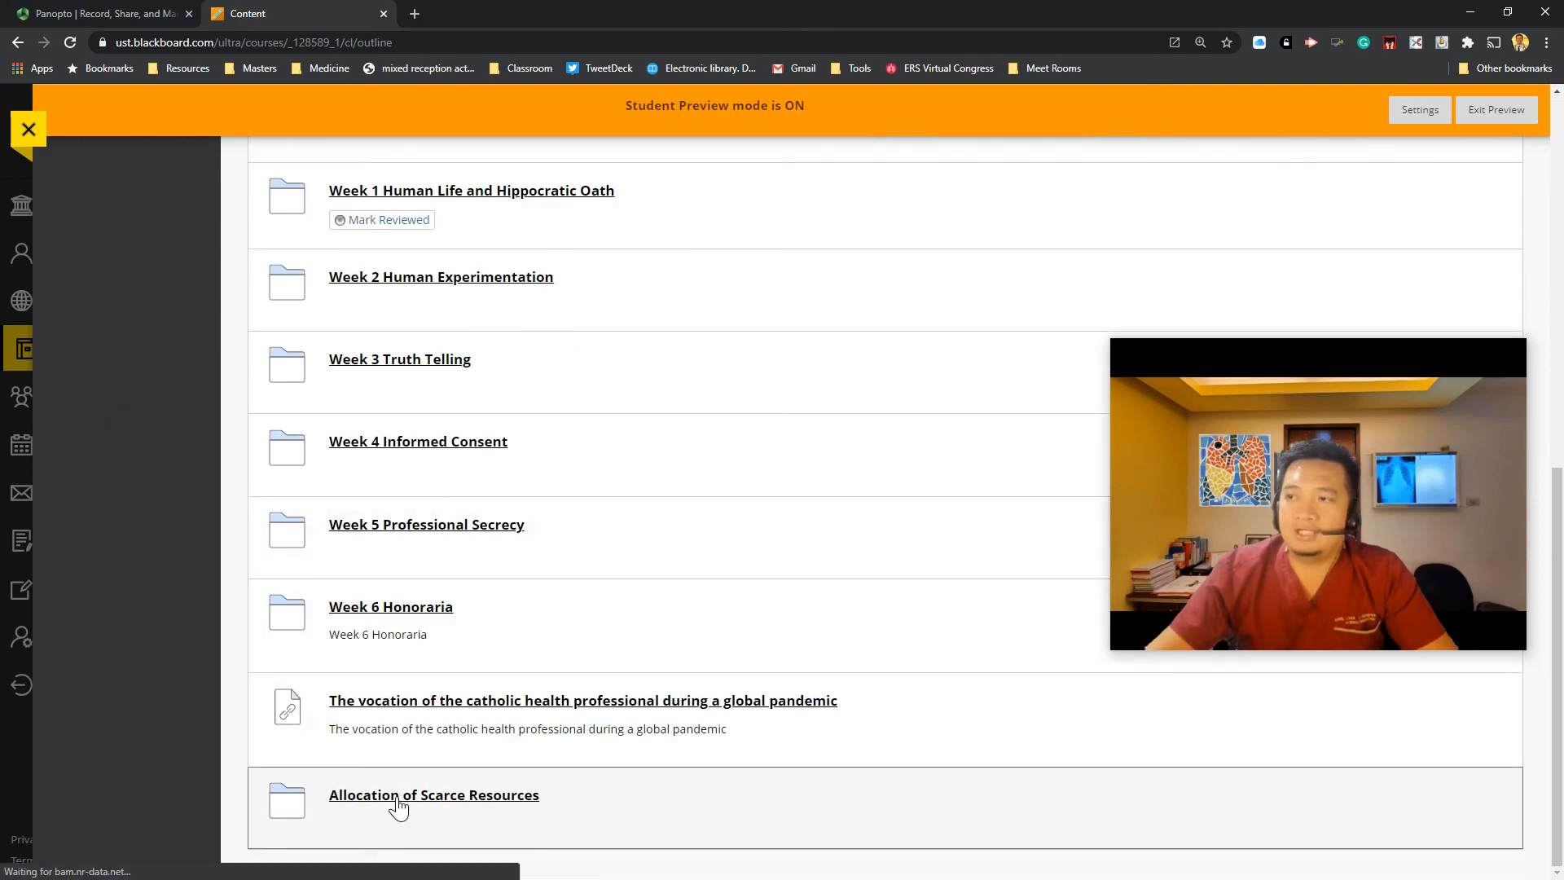
{"action": "left_click", "coordinate": [433, 795]}
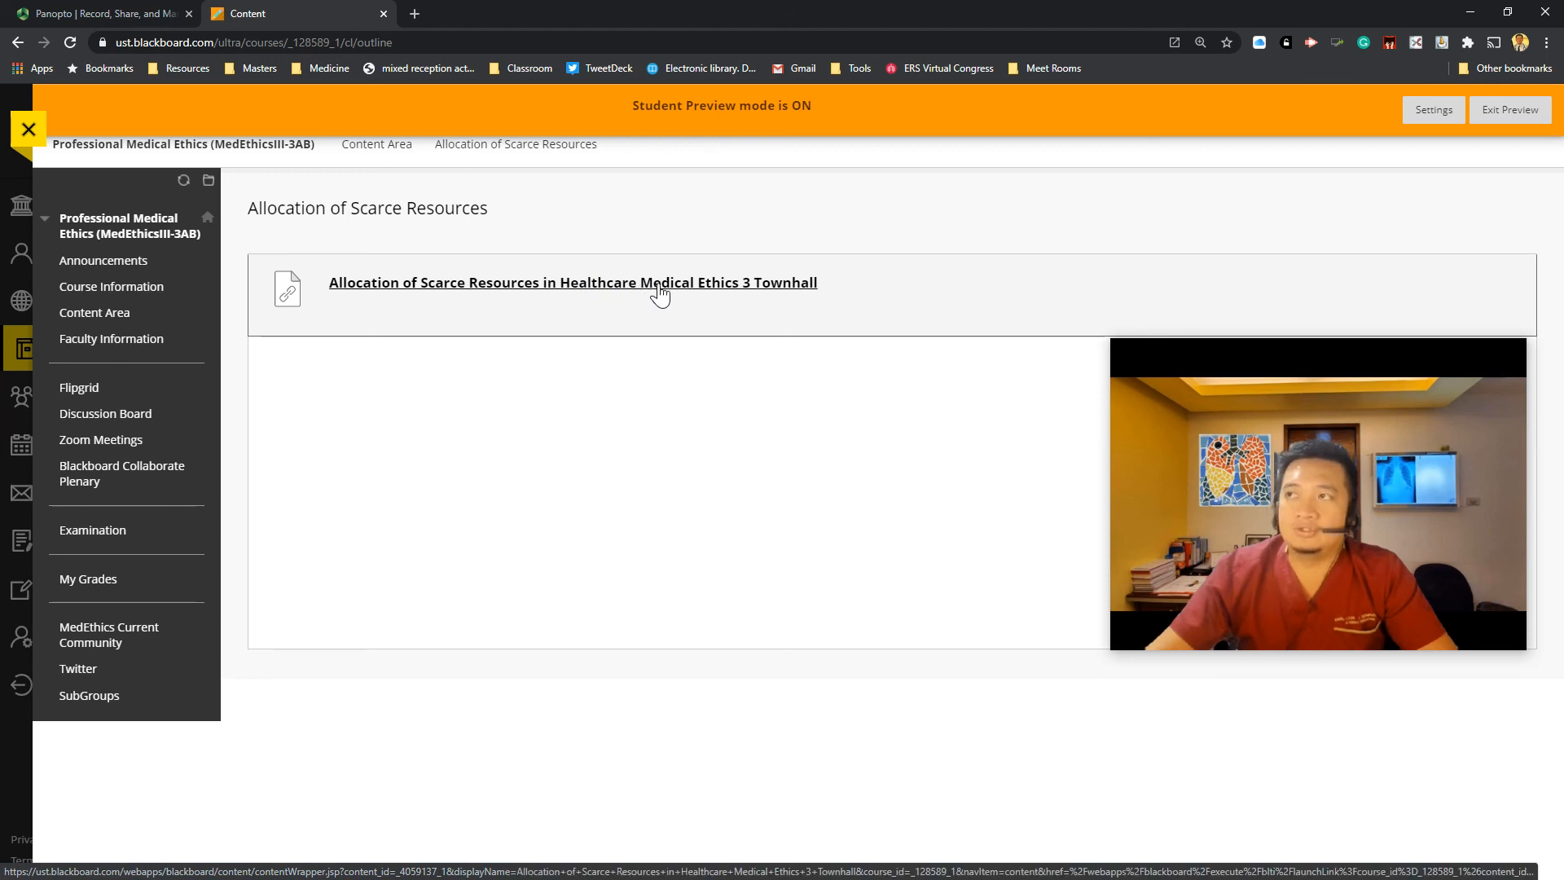
{"action": "left_click", "coordinate": [572, 282]}
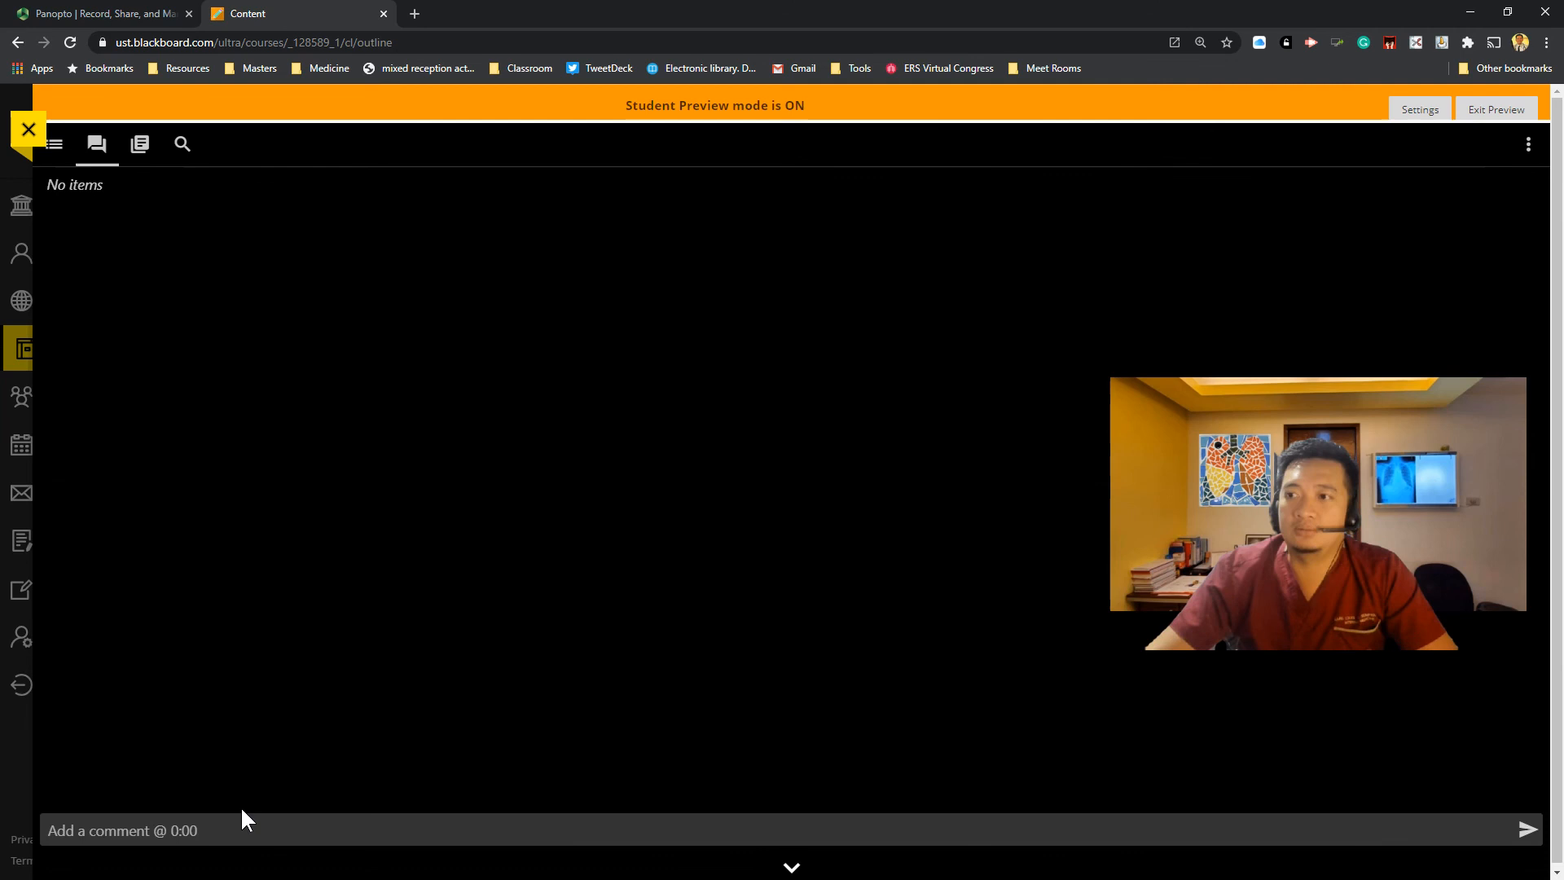
Step: View the player's Notes tab, then its empty Table of Contents
{"action": "left_click", "coordinate": [138, 143]}
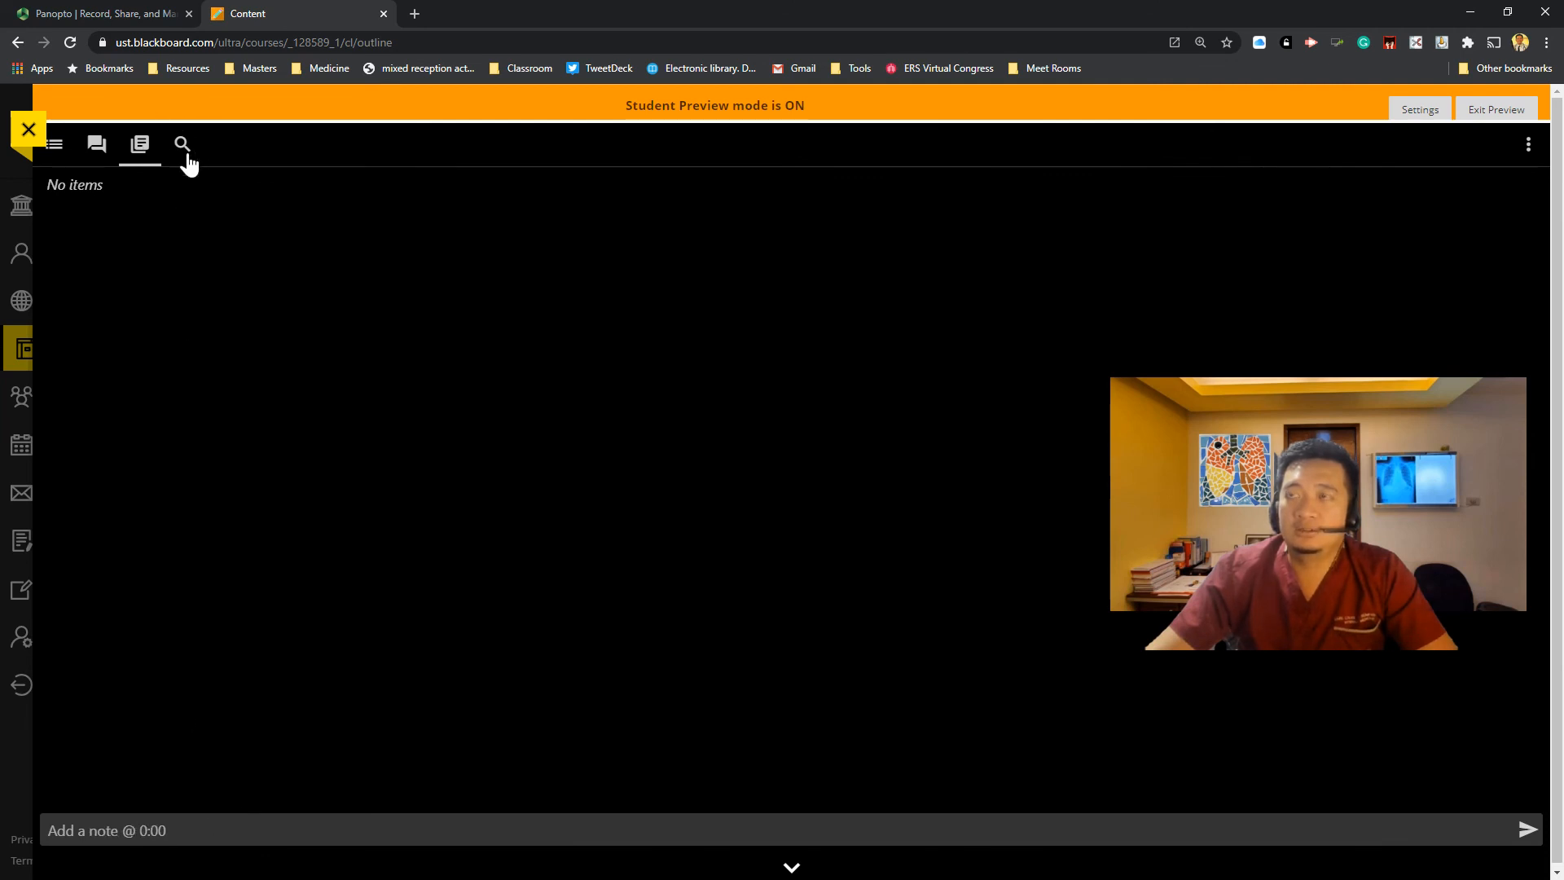
{"action": "left_click", "coordinate": [54, 145]}
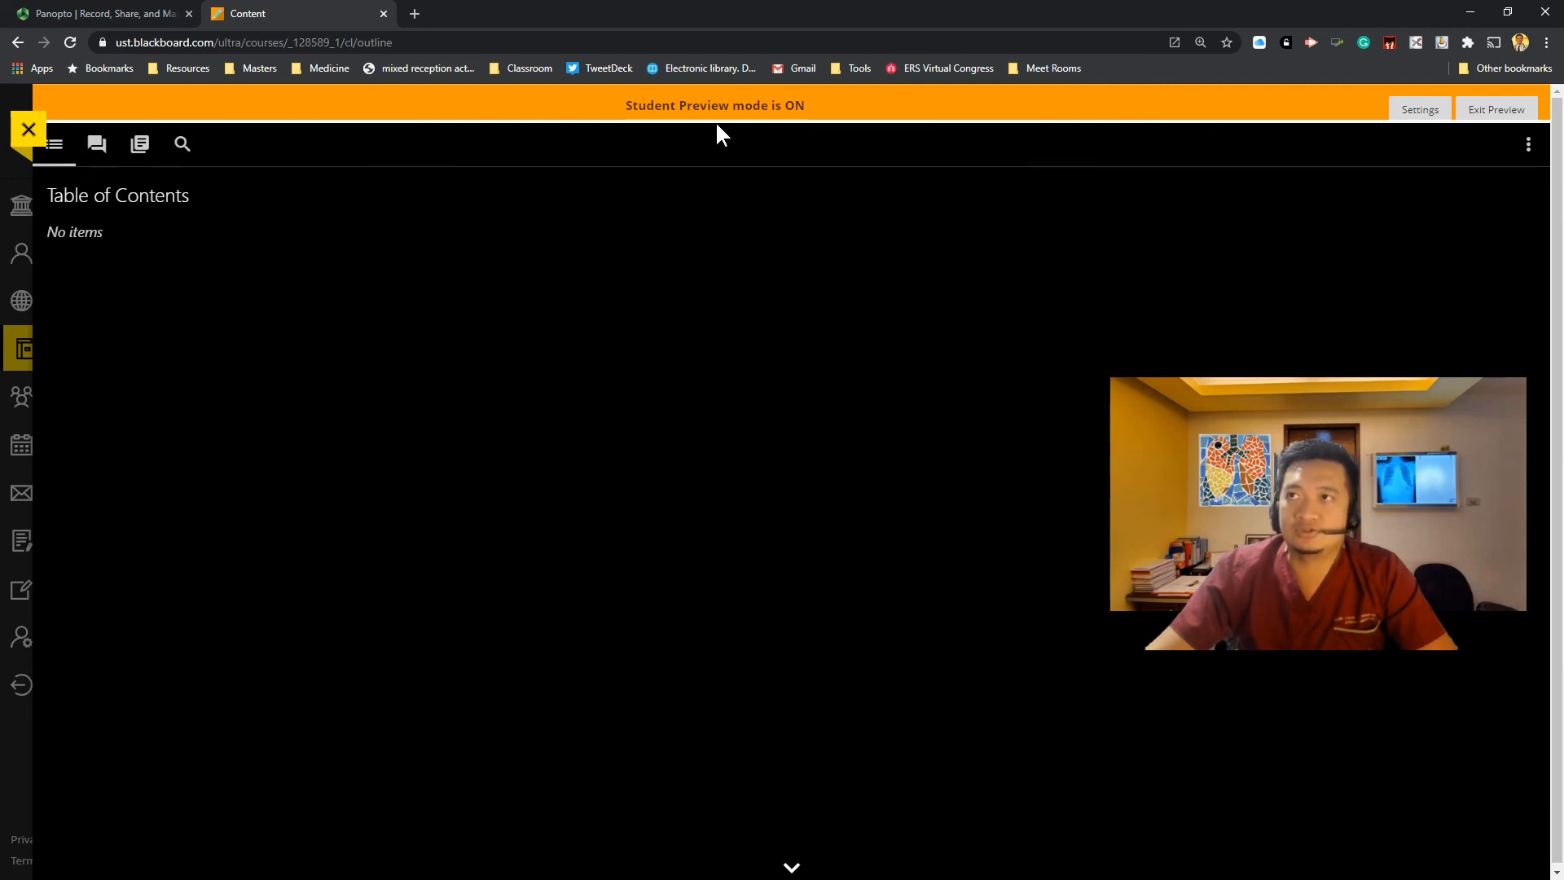